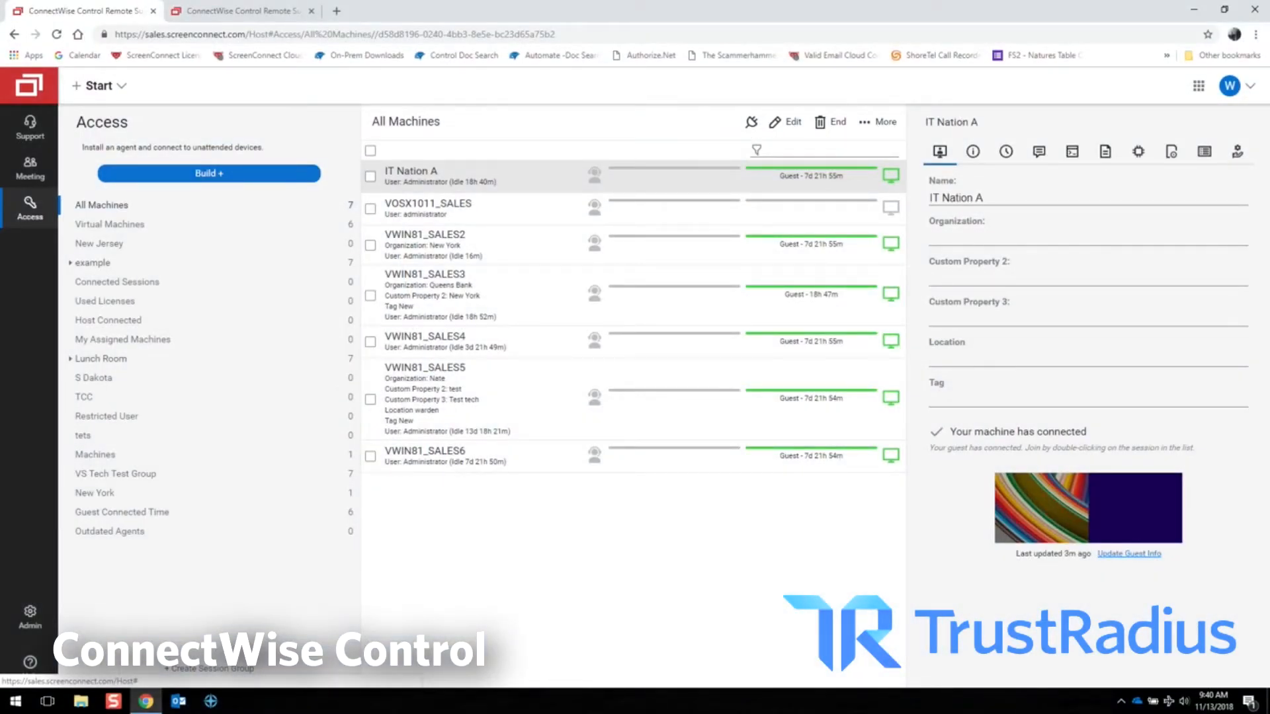
# Step: Build an agent installer named by machine name, reviewing installer types, email and URL options
pyautogui.click(208, 173)
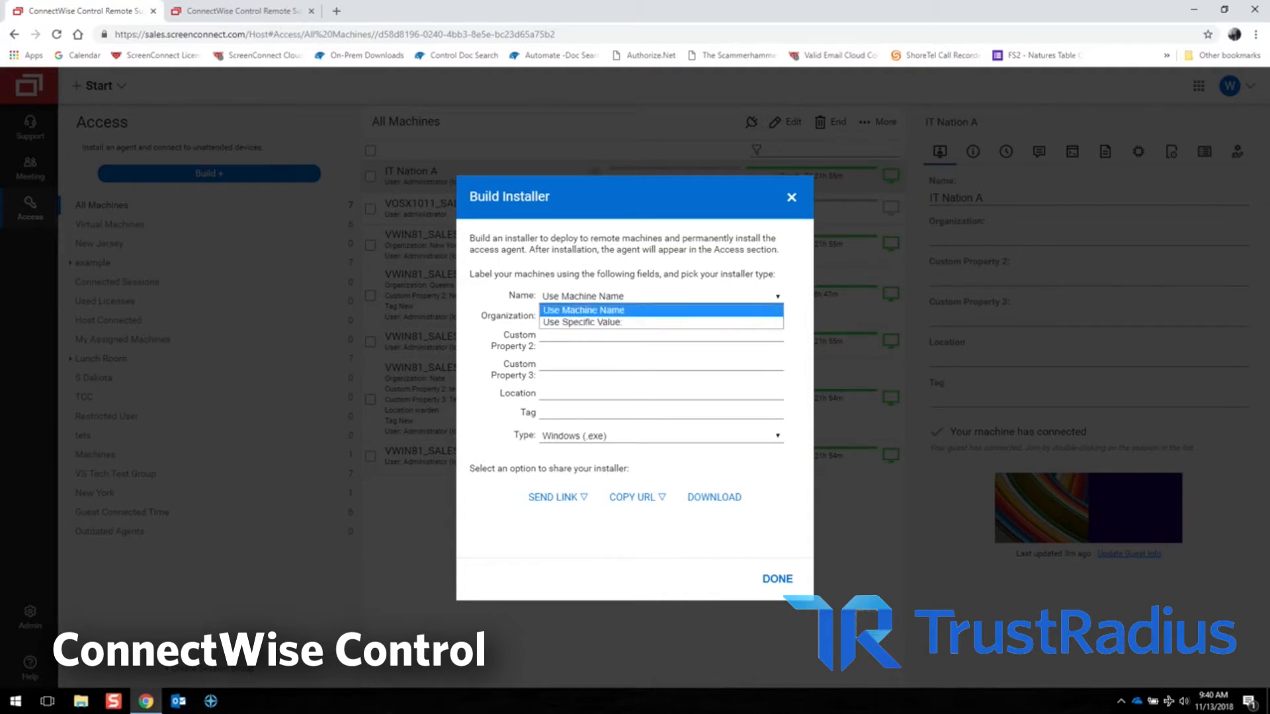
pyautogui.click(582, 310)
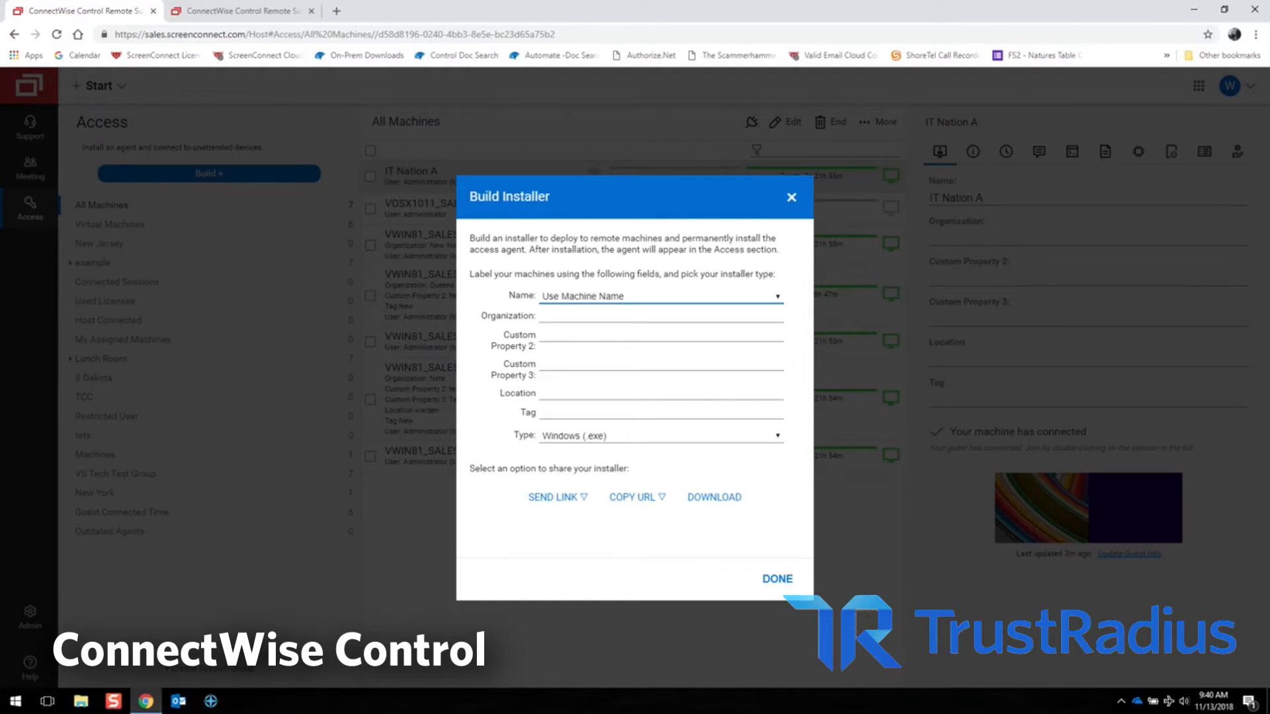
pyautogui.click(660, 436)
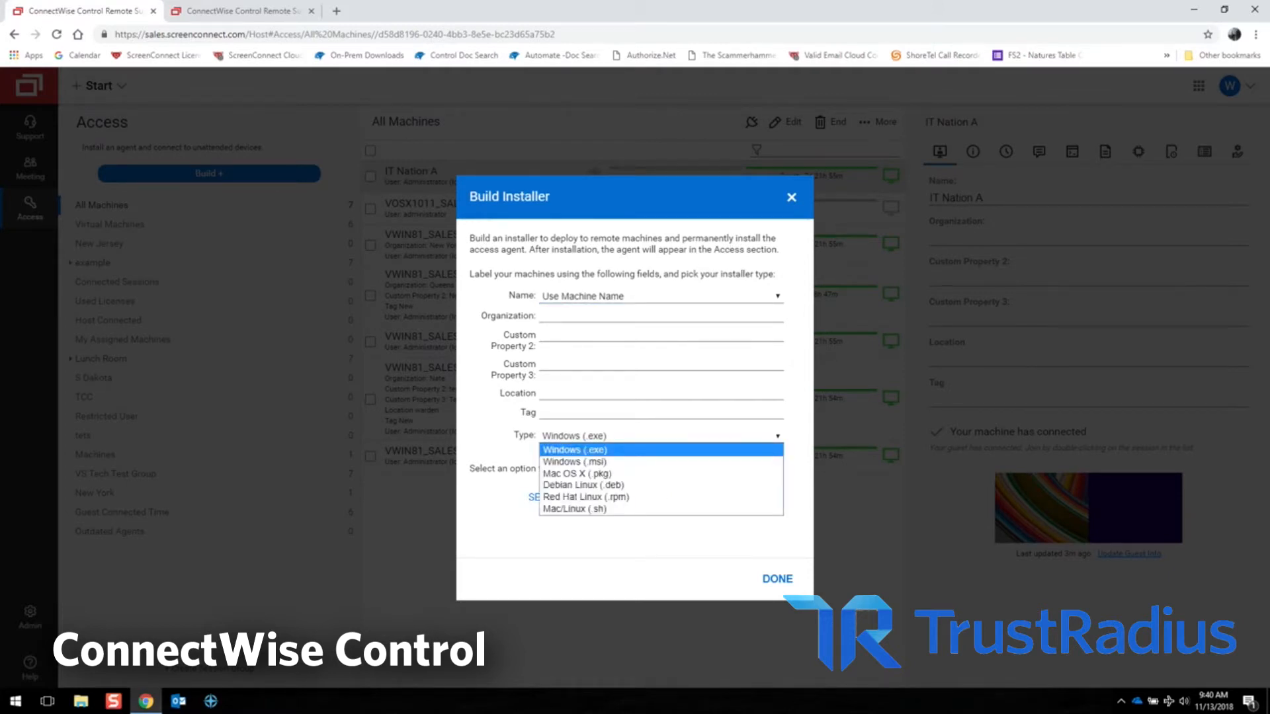
pyautogui.moveTo(575, 462)
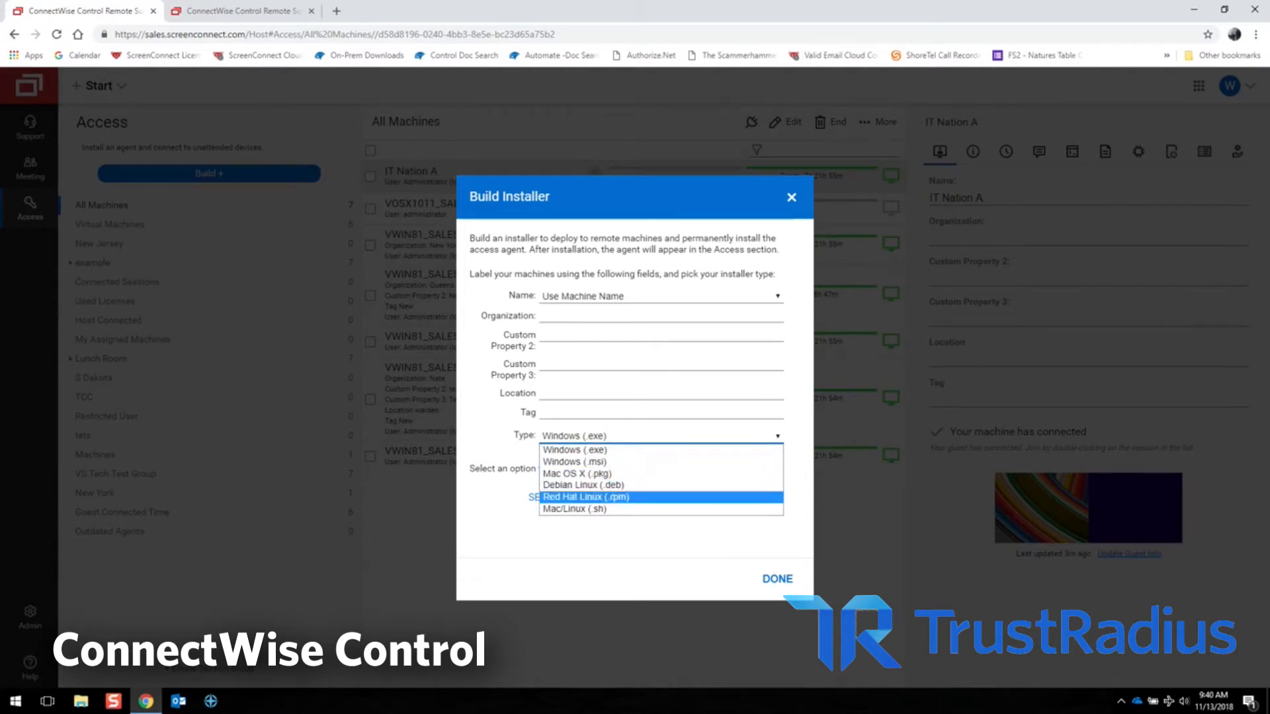
pyautogui.moveTo(574, 509)
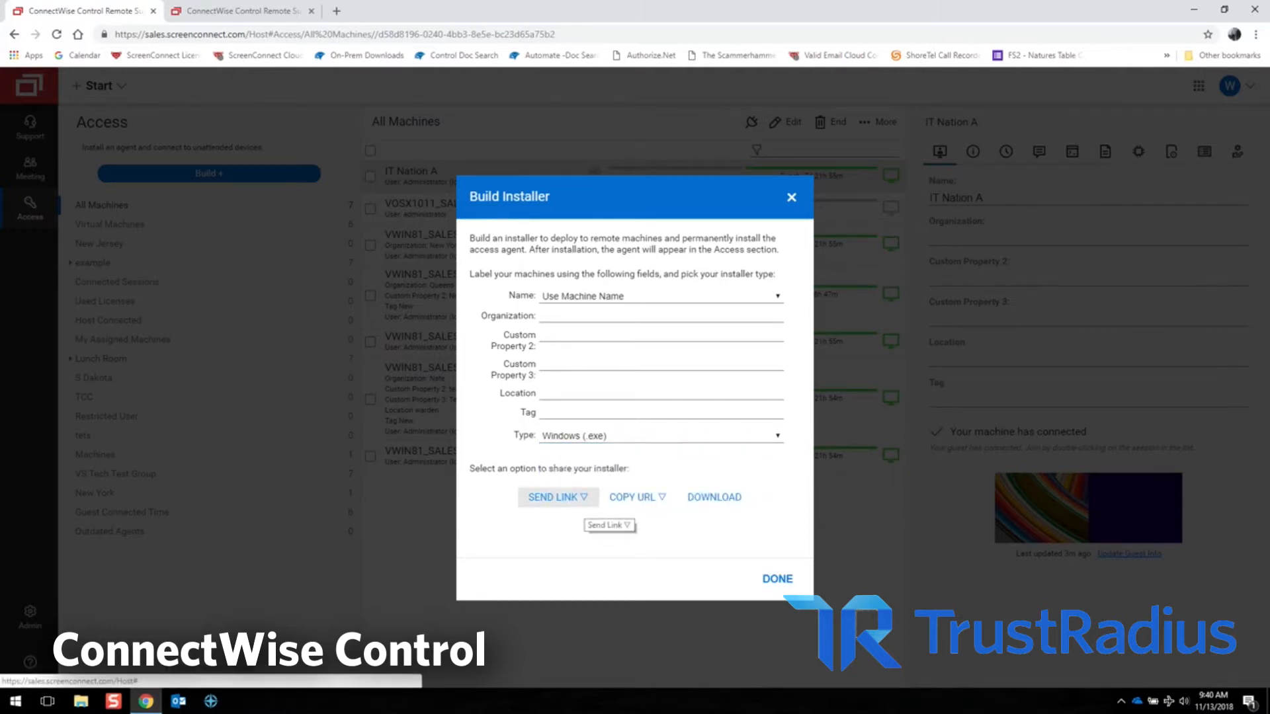
pyautogui.click(553, 497)
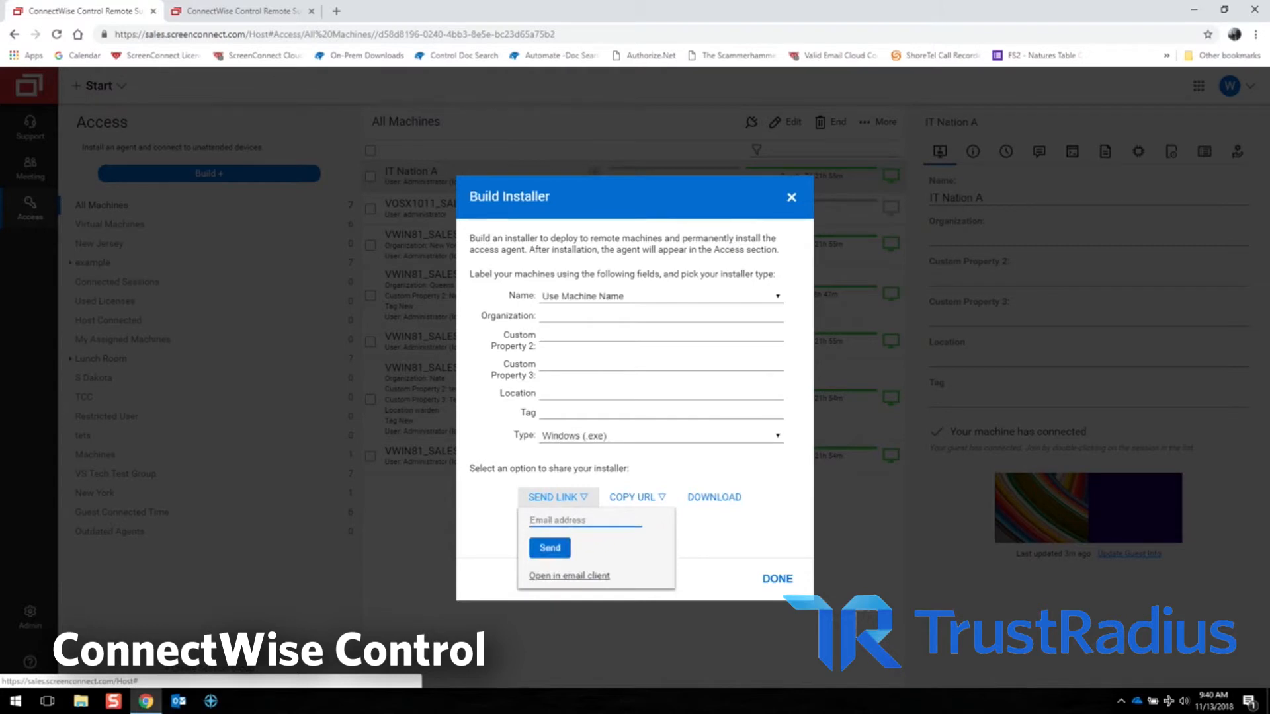
pyautogui.click(637, 497)
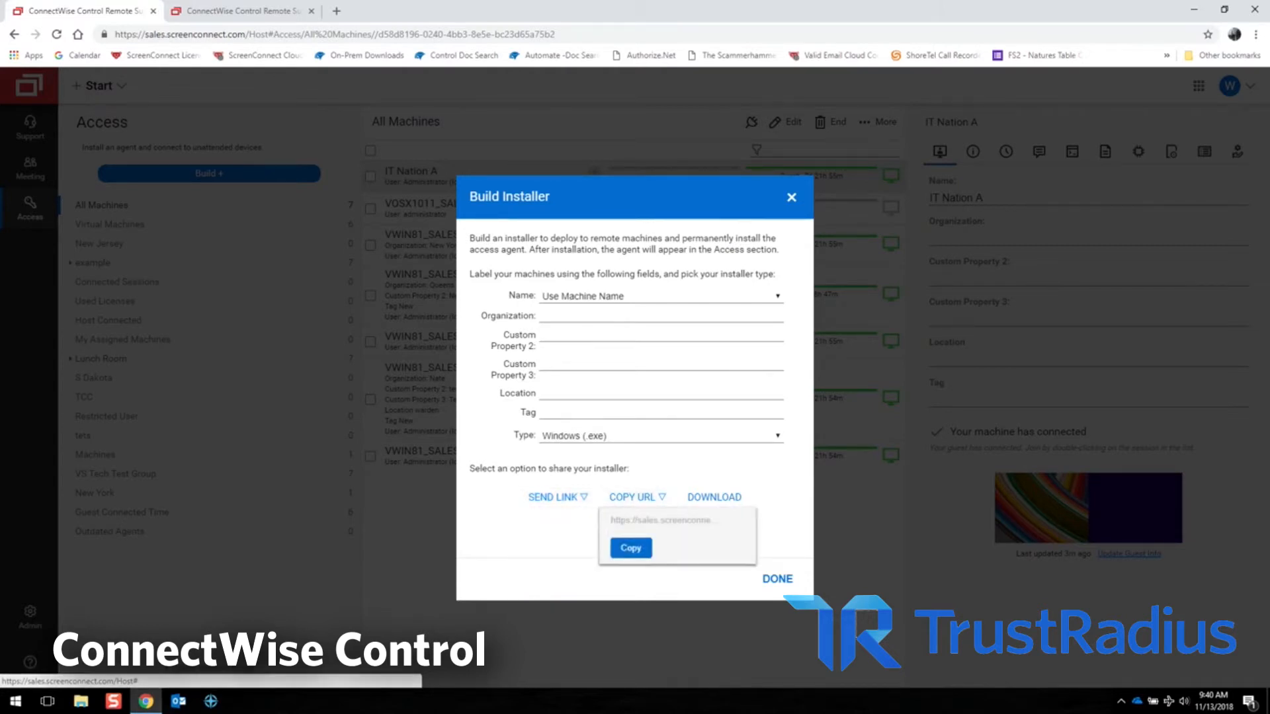
pyautogui.moveTo(715, 496)
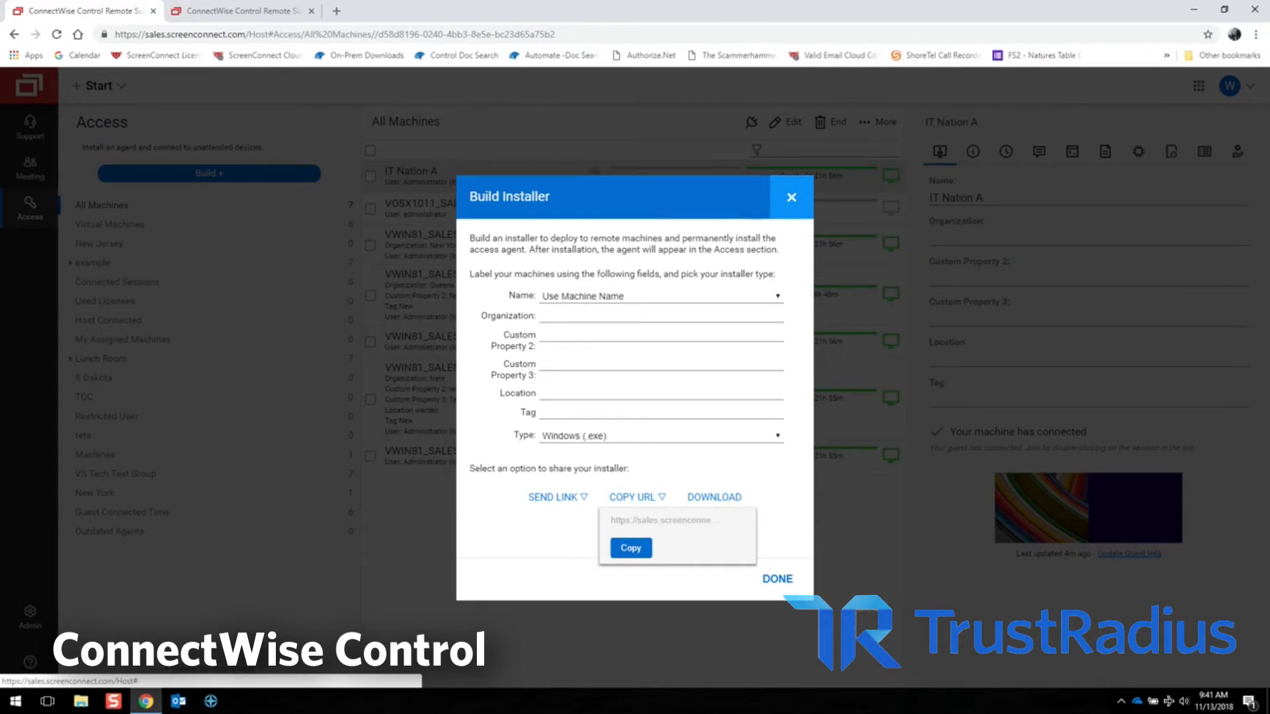
pyautogui.click(789, 197)
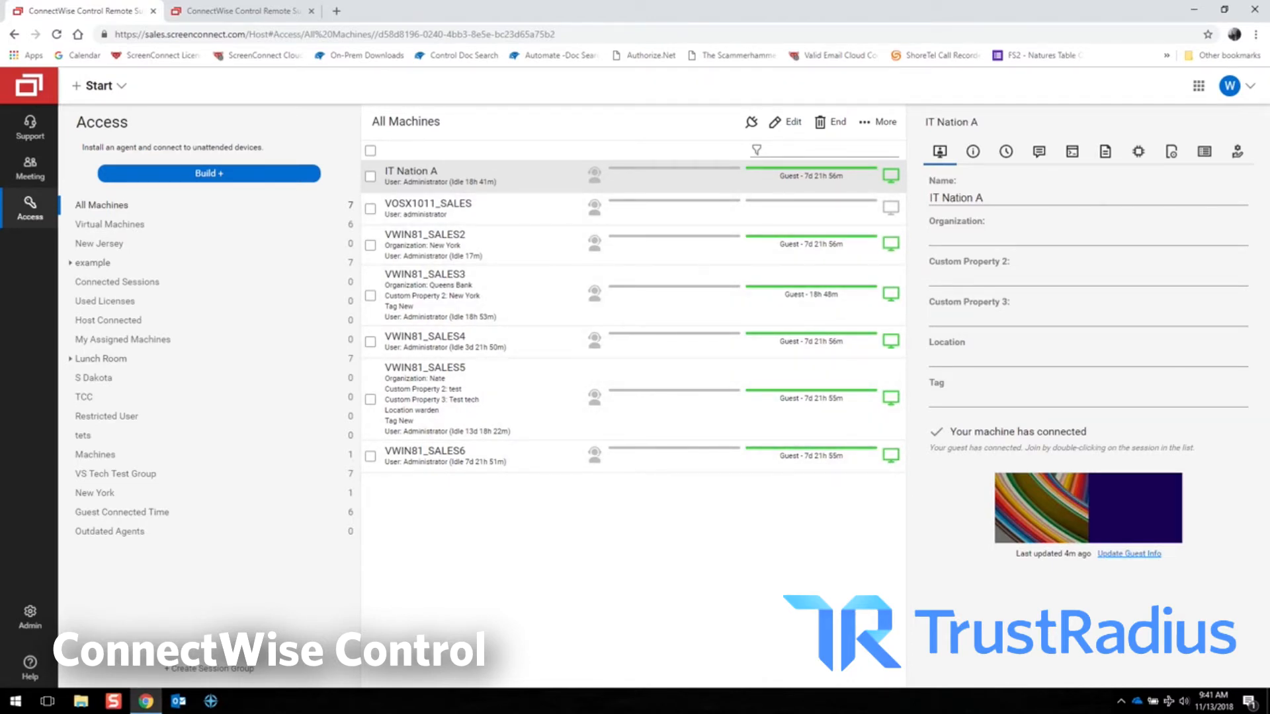
pyautogui.moveTo(810, 202)
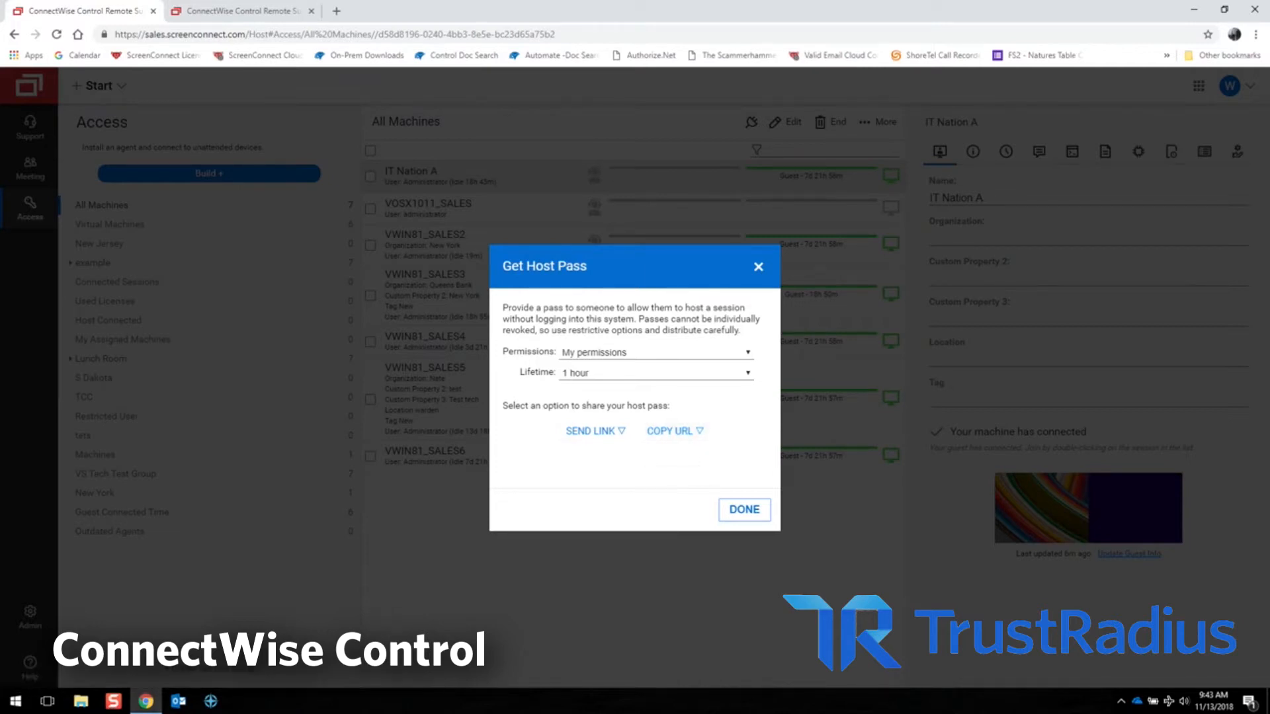
# Step: Keep the host pass lifetime at 1 hour, then bring up IT Nation A's actions
pyautogui.click(656, 372)
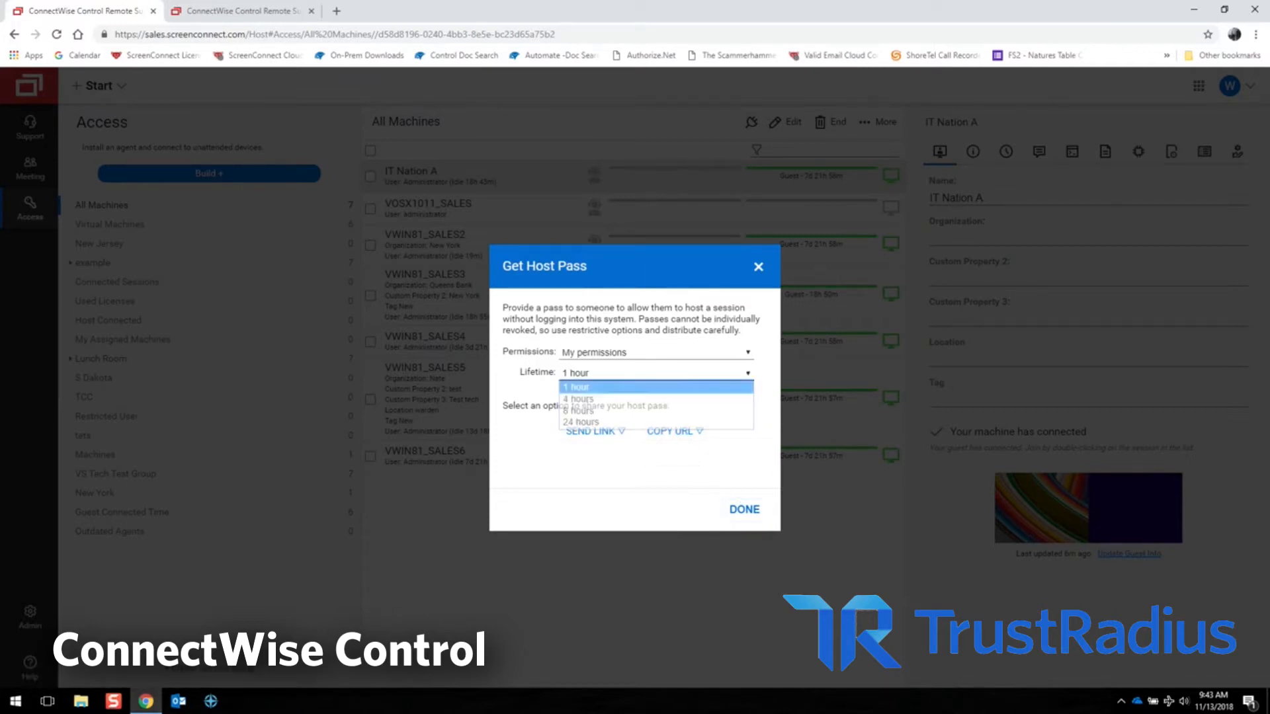
pyautogui.click(577, 386)
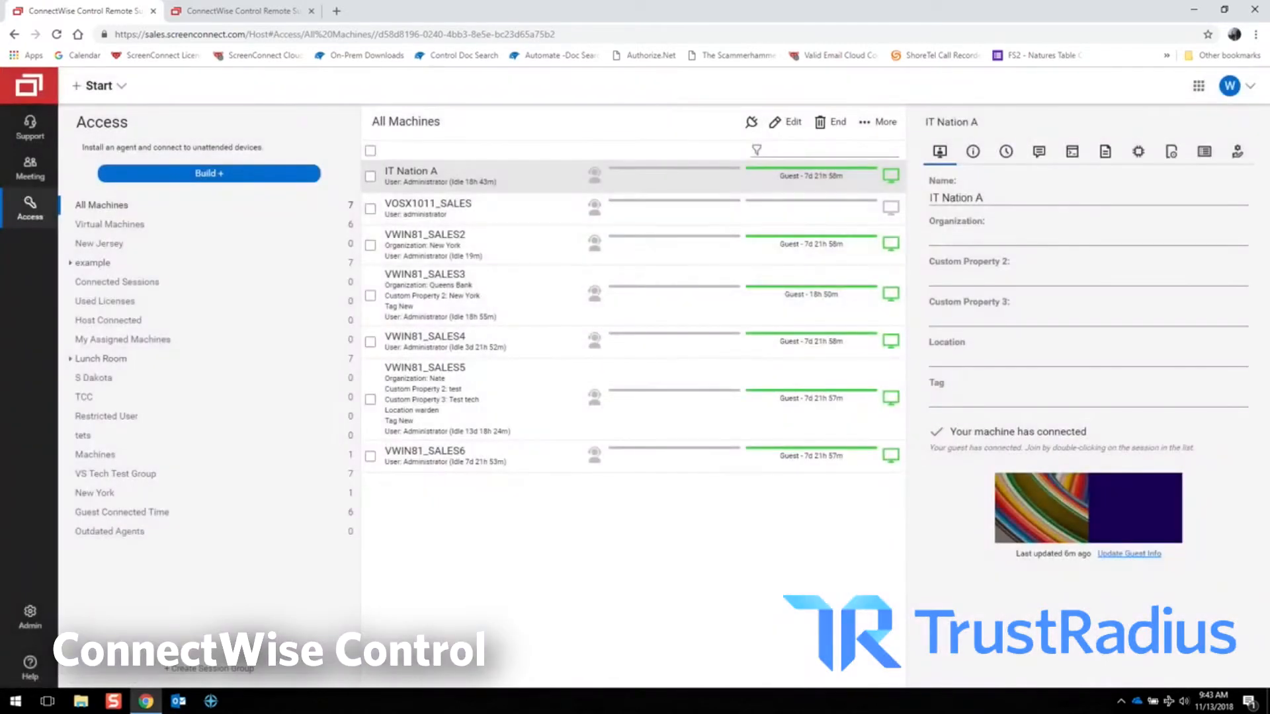
pyautogui.click(876, 122)
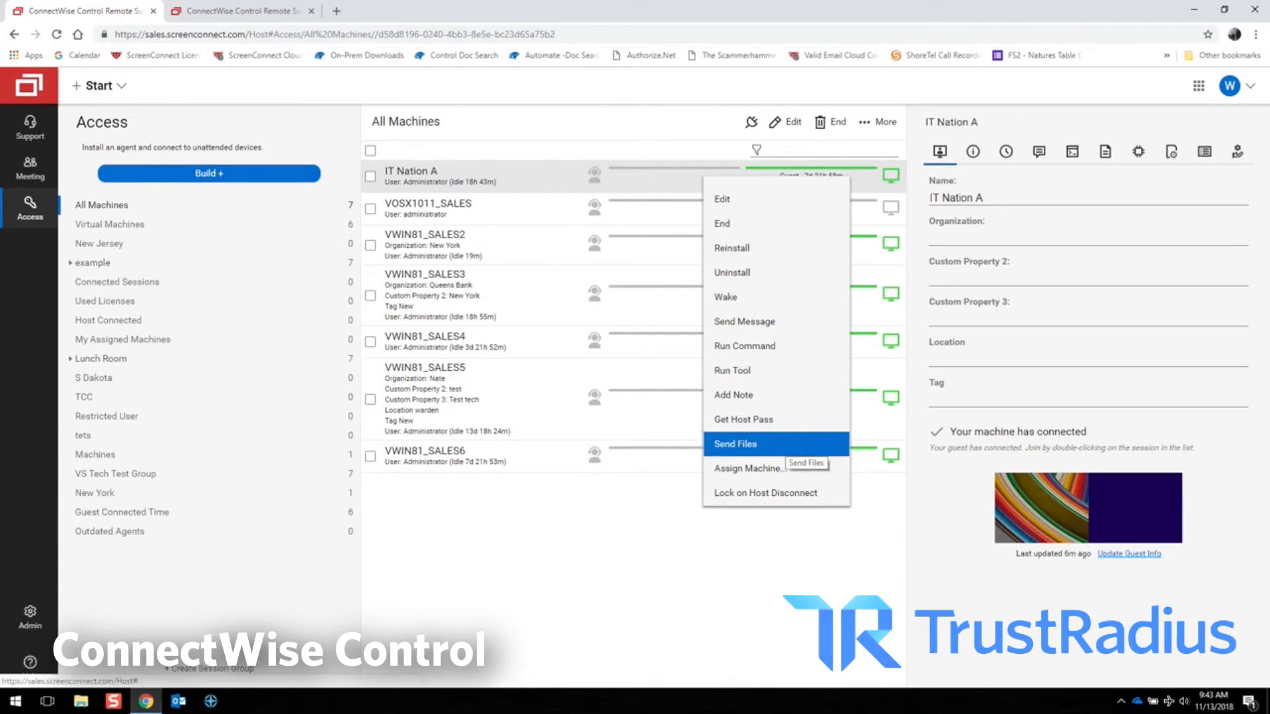
pyautogui.click(735, 444)
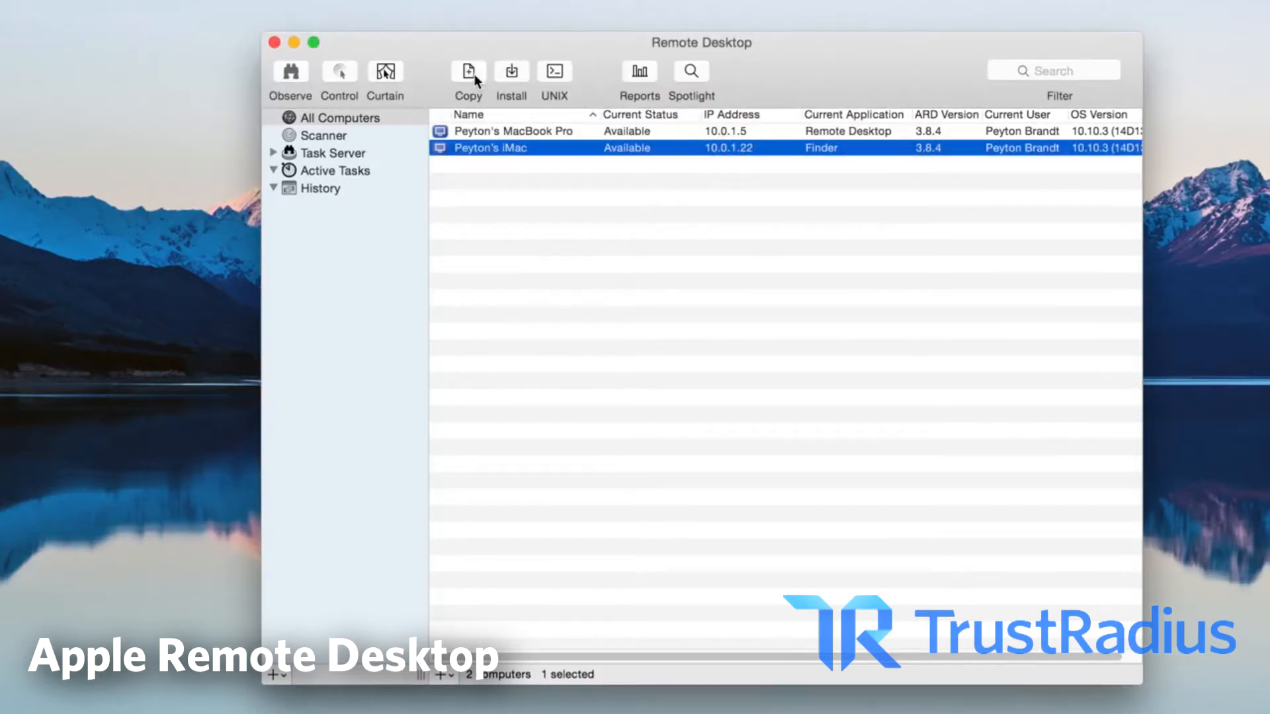
pyautogui.moveTo(468, 71)
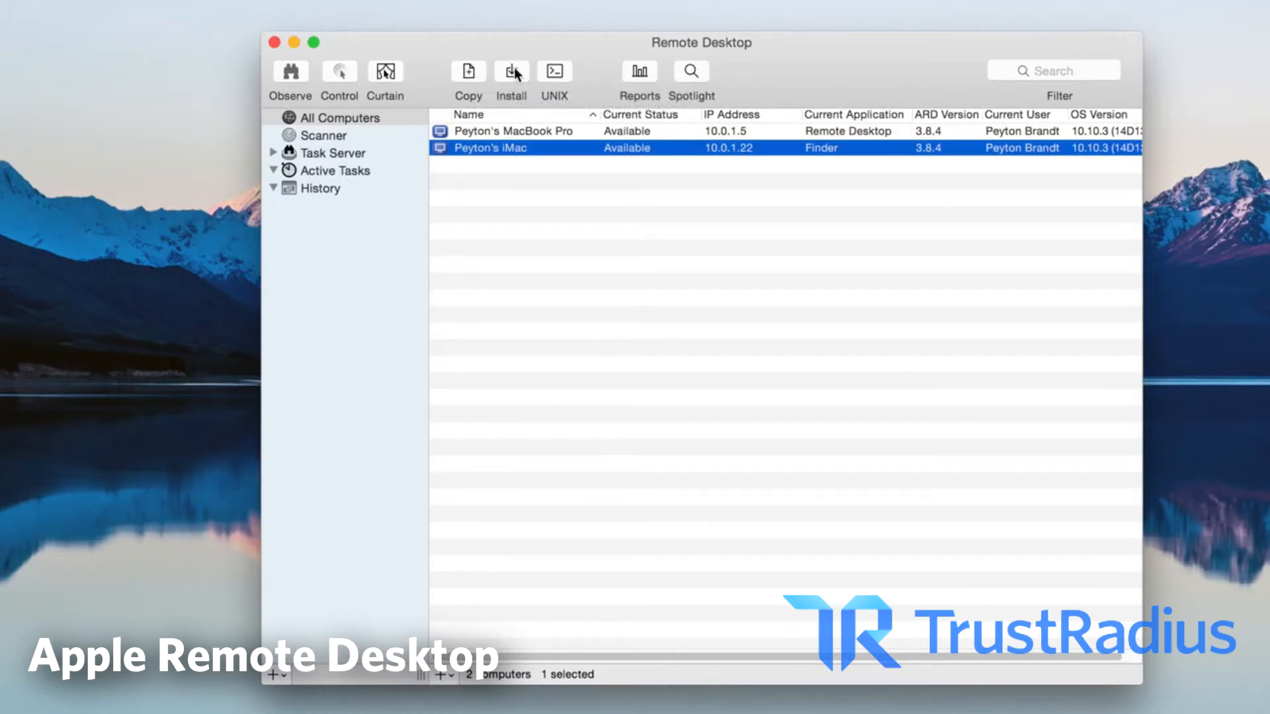
pyautogui.click(512, 71)
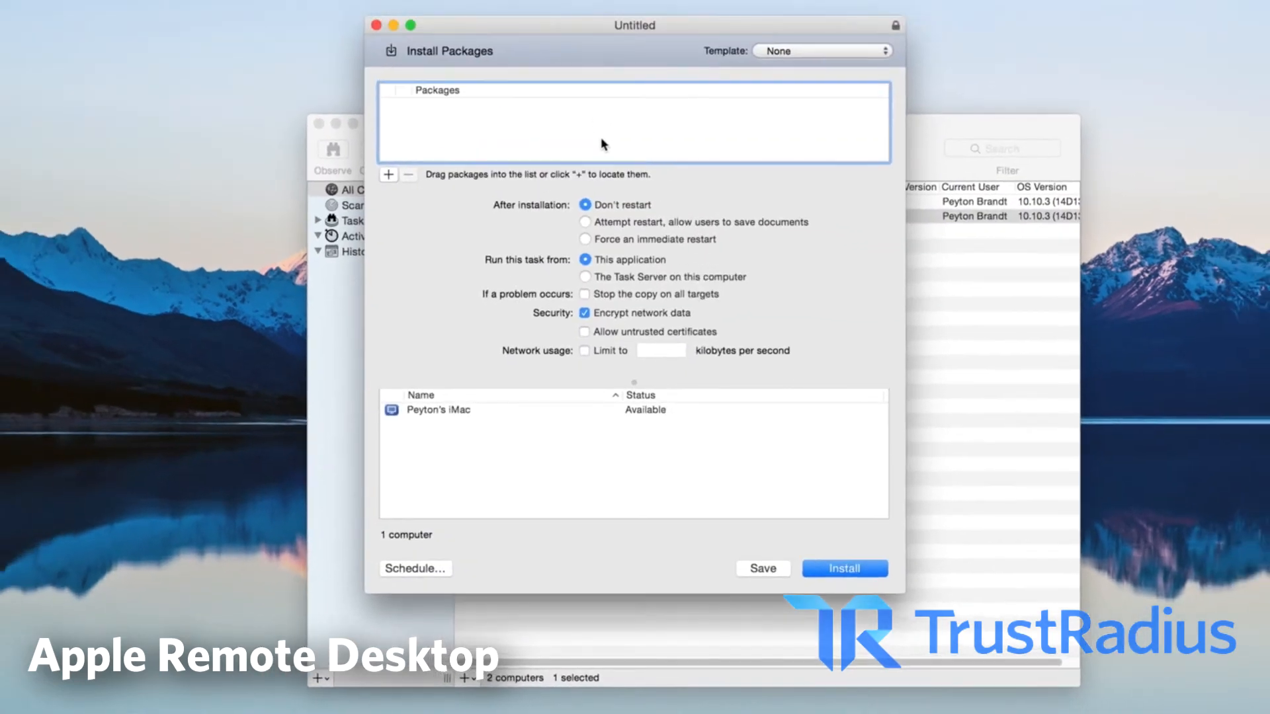
pyautogui.moveTo(686, 151)
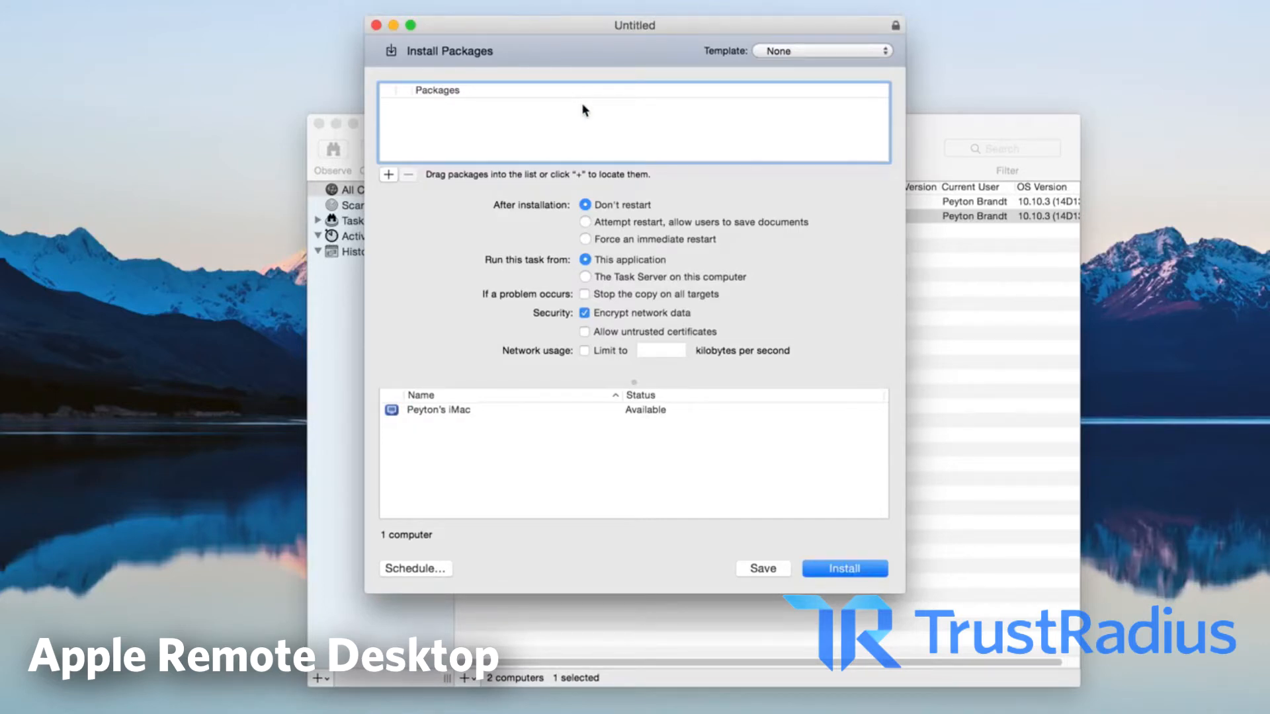
pyautogui.moveTo(460, 151)
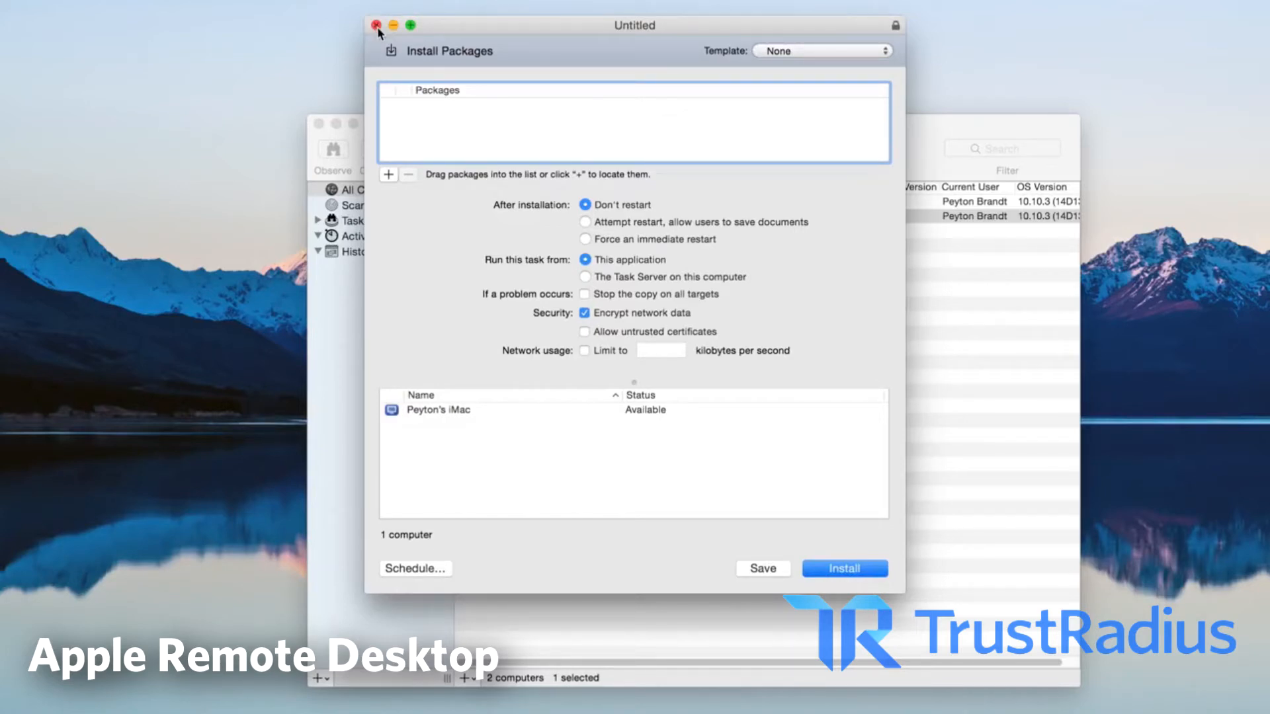
pyautogui.click(376, 25)
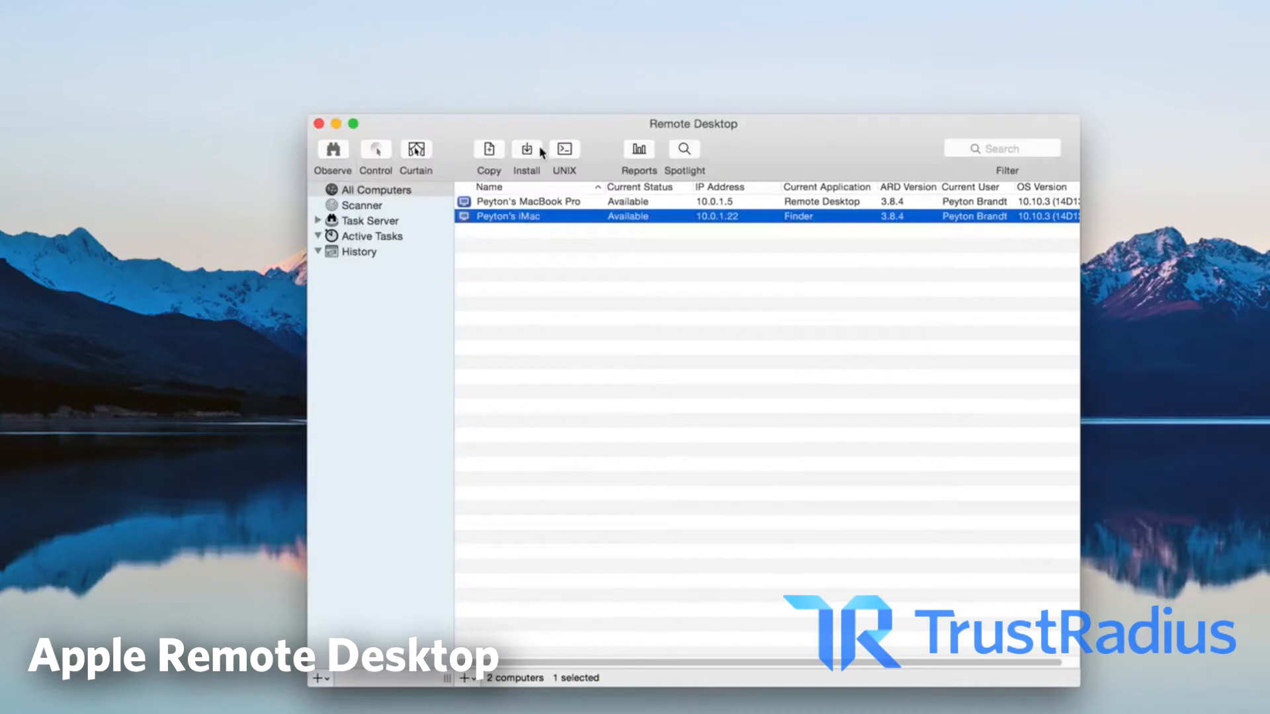
# Step: Look over the UNIX shell command window for Peyton's iMac
pyautogui.click(564, 149)
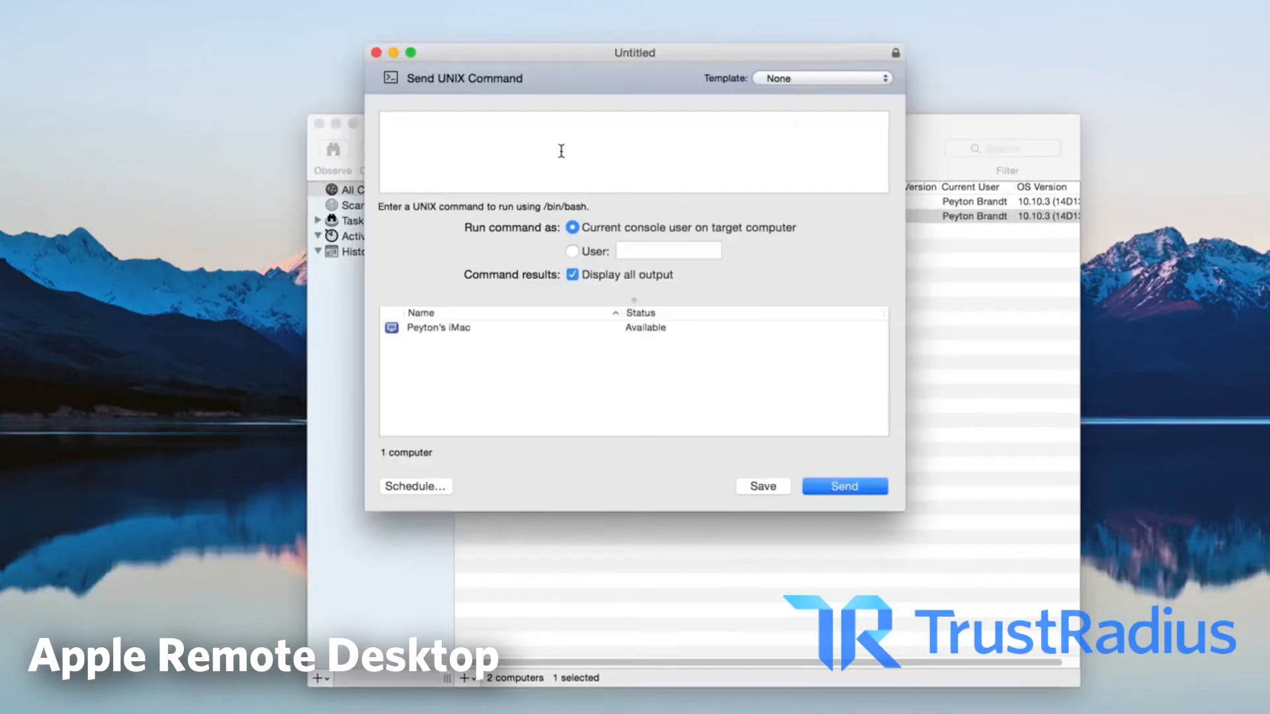
pyautogui.moveTo(727, 343)
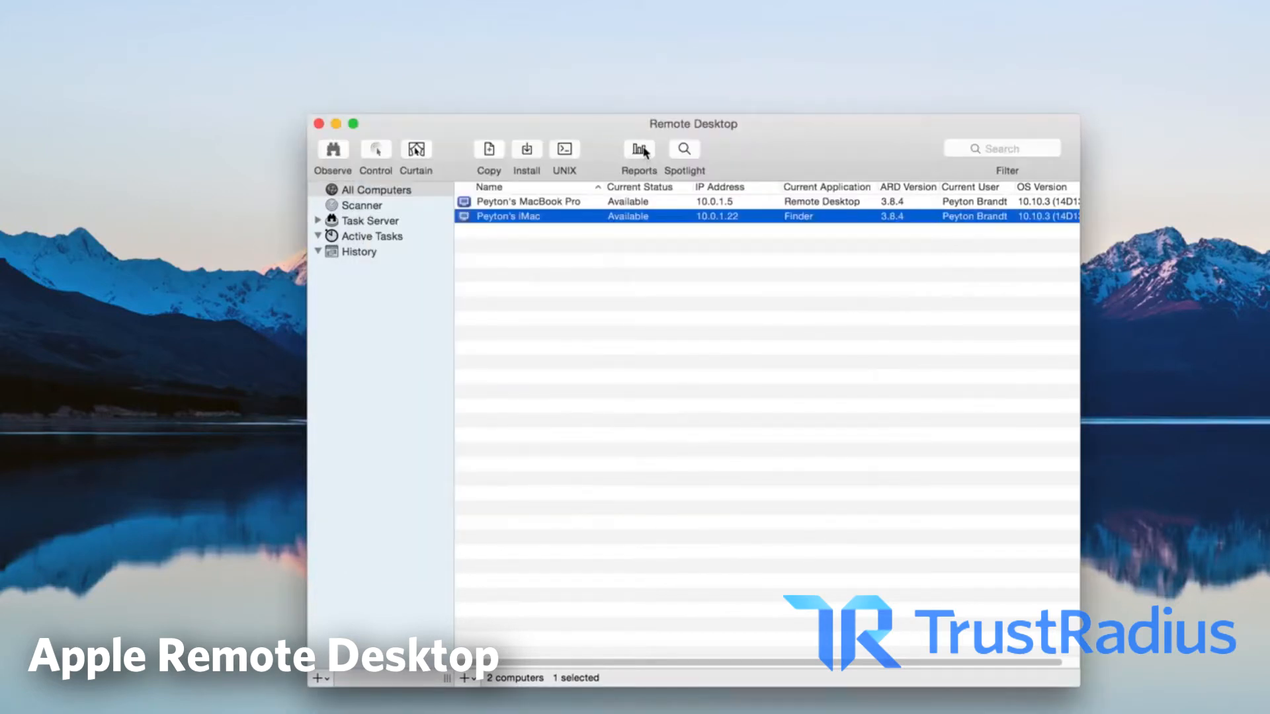
pyautogui.click(639, 148)
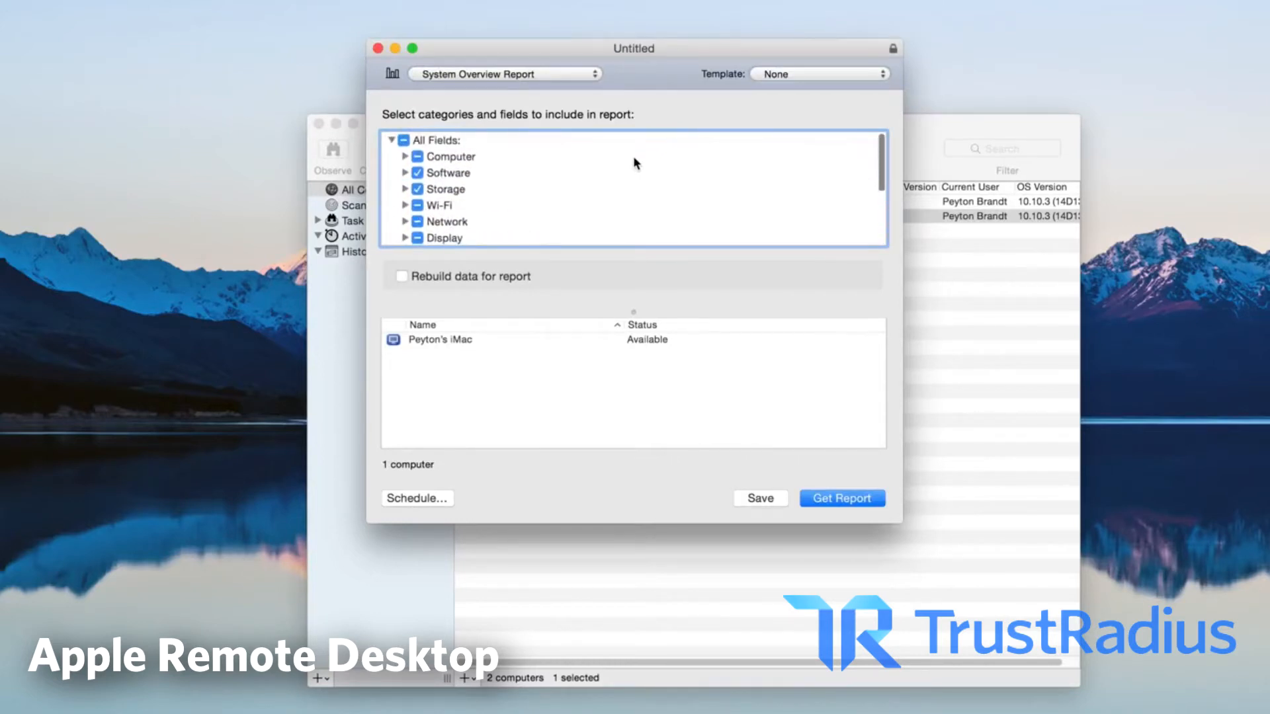
pyautogui.scroll(-3)
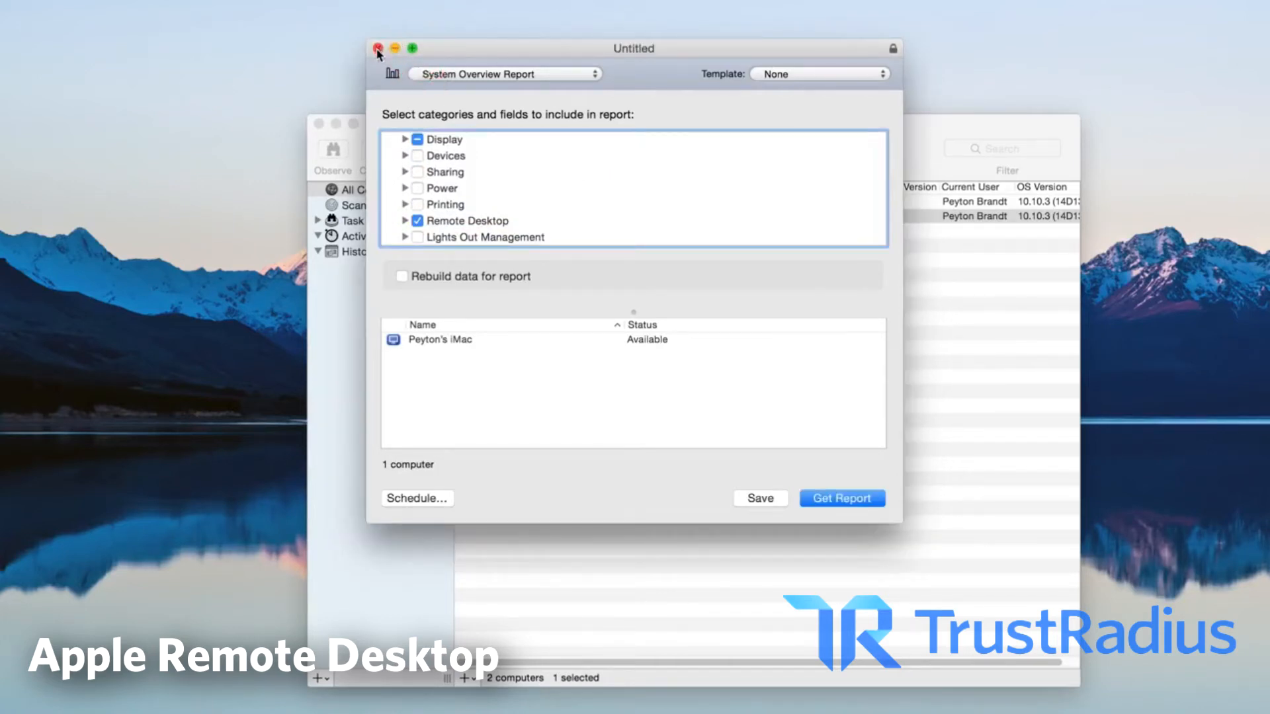
# Step: Close the Untitled System Overview Report setup and bring up the File menu
pyautogui.click(375, 47)
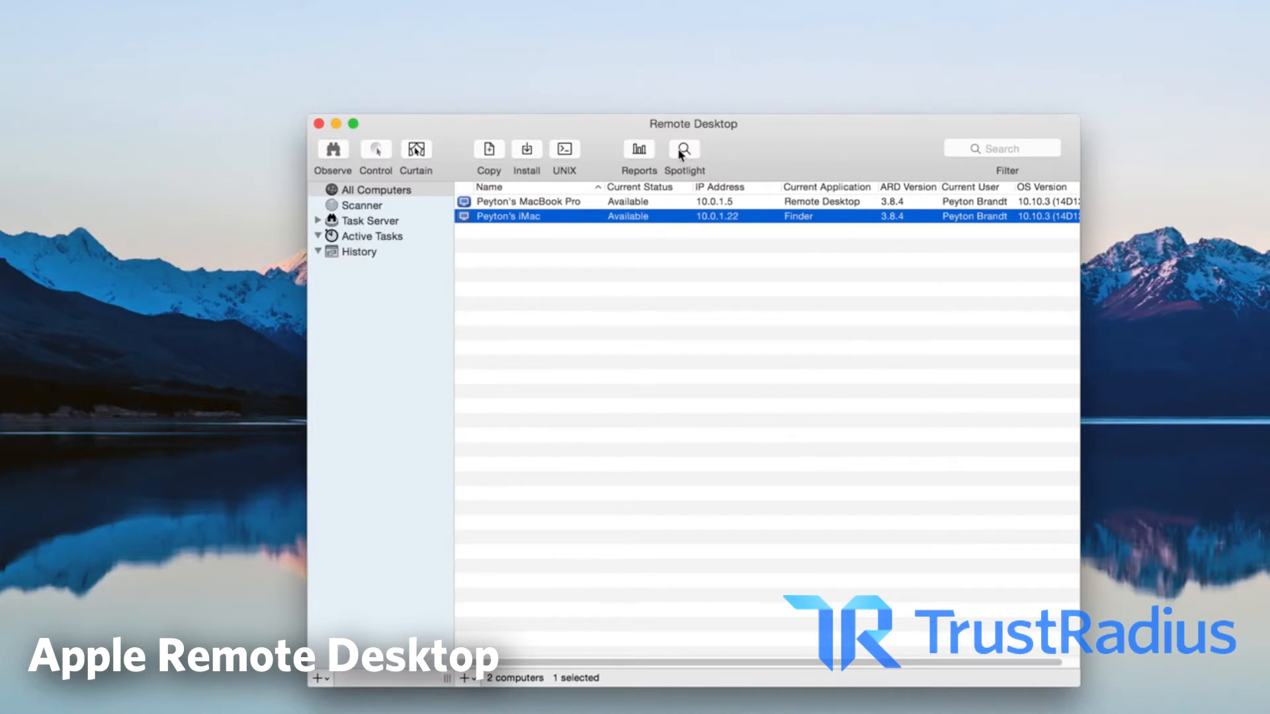
pyautogui.click(683, 150)
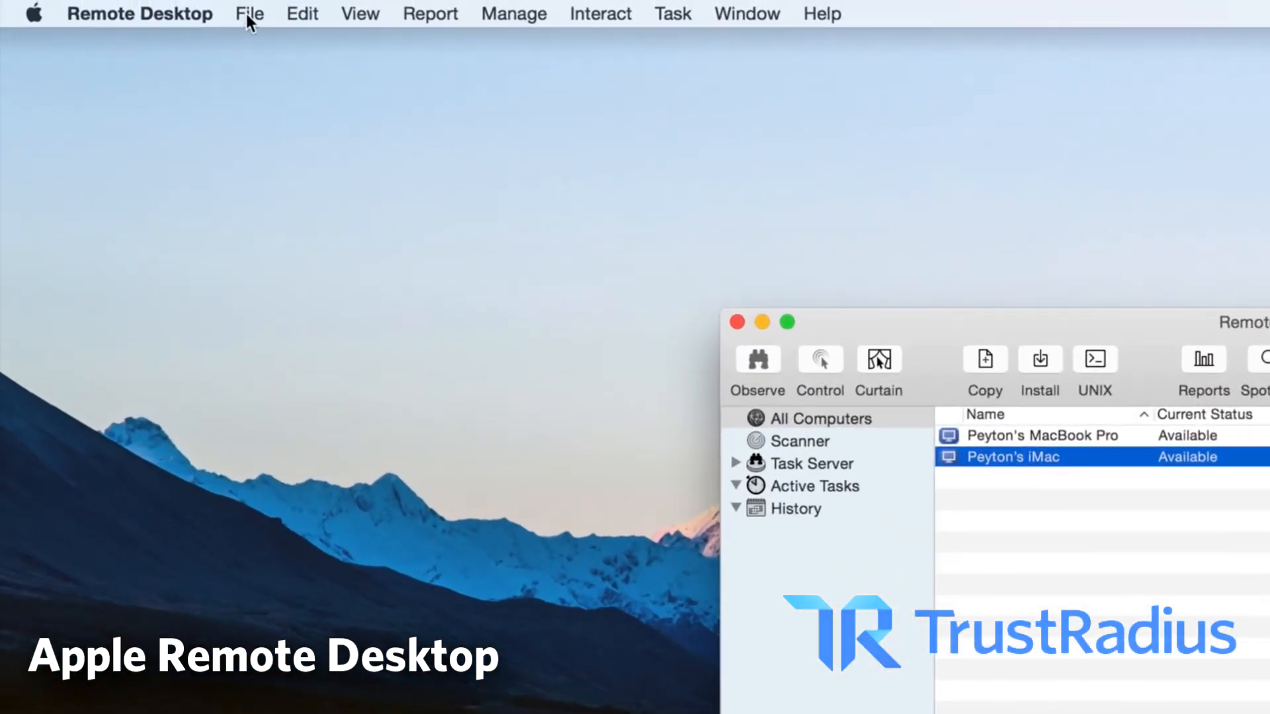
pyautogui.click(249, 14)
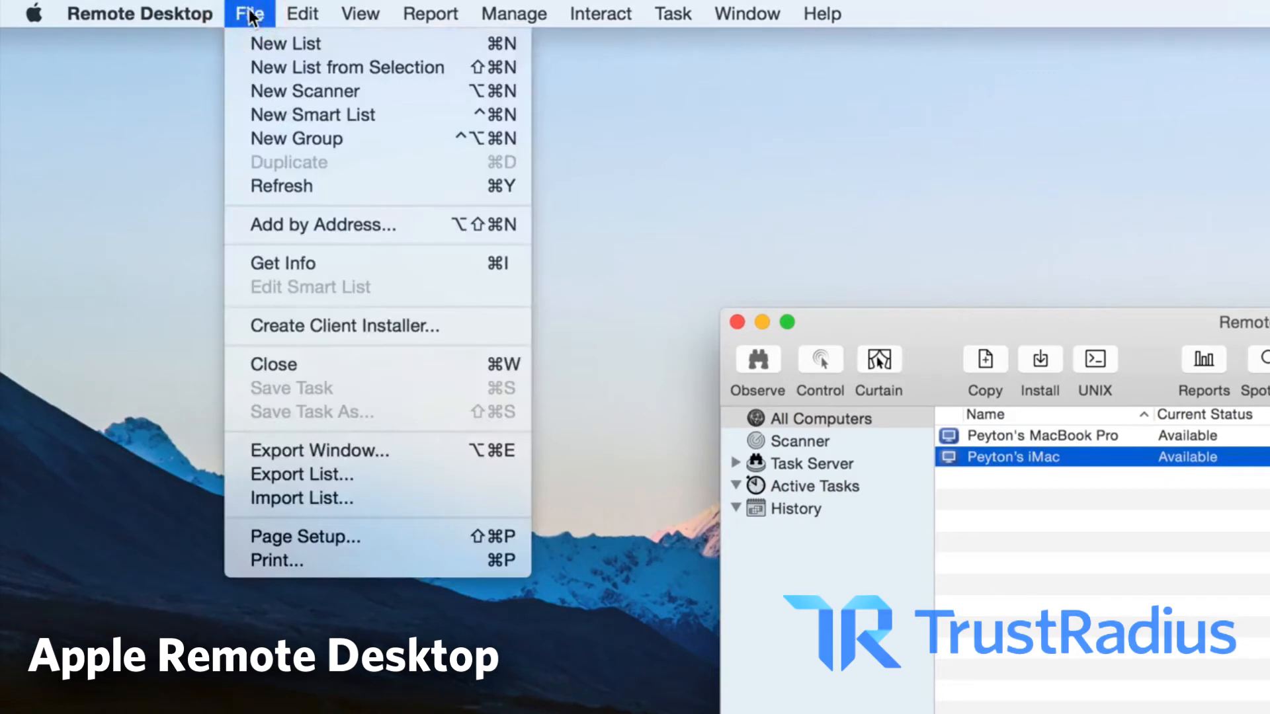
pyautogui.moveTo(285, 44)
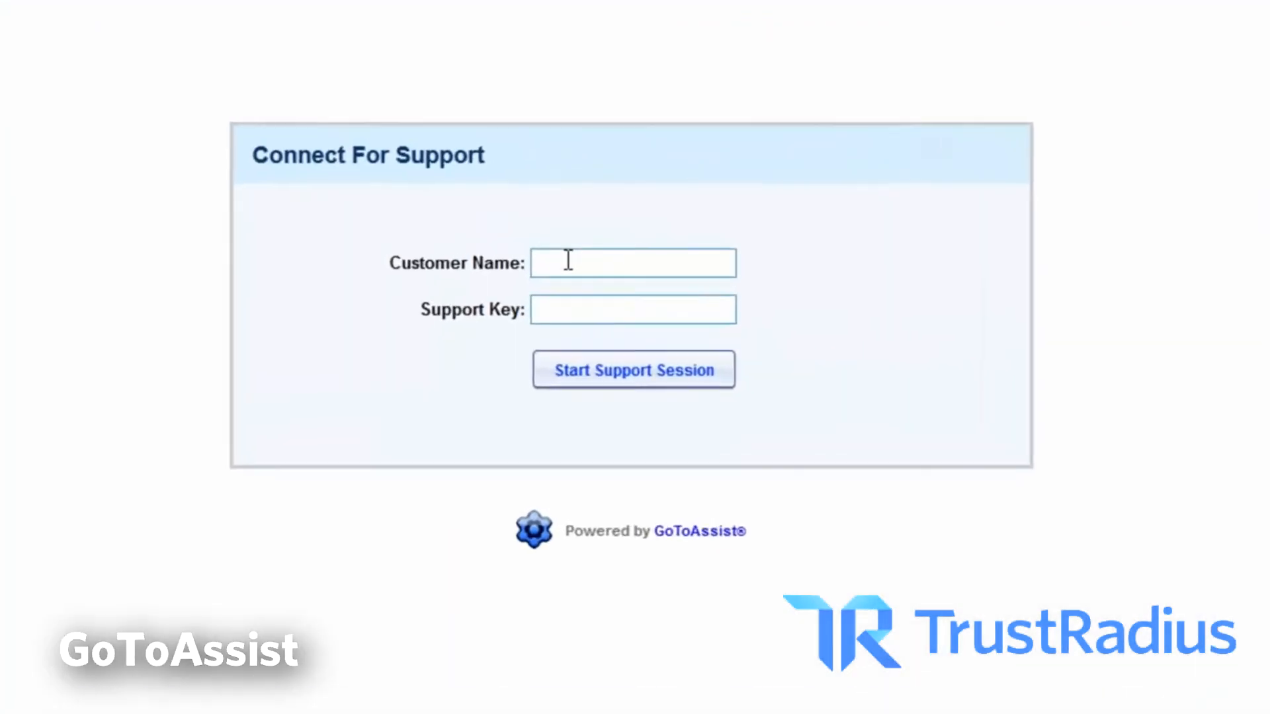
# Step: Enter the customer's name and support key, start the session, and approve joining
pyautogui.write('Mike')
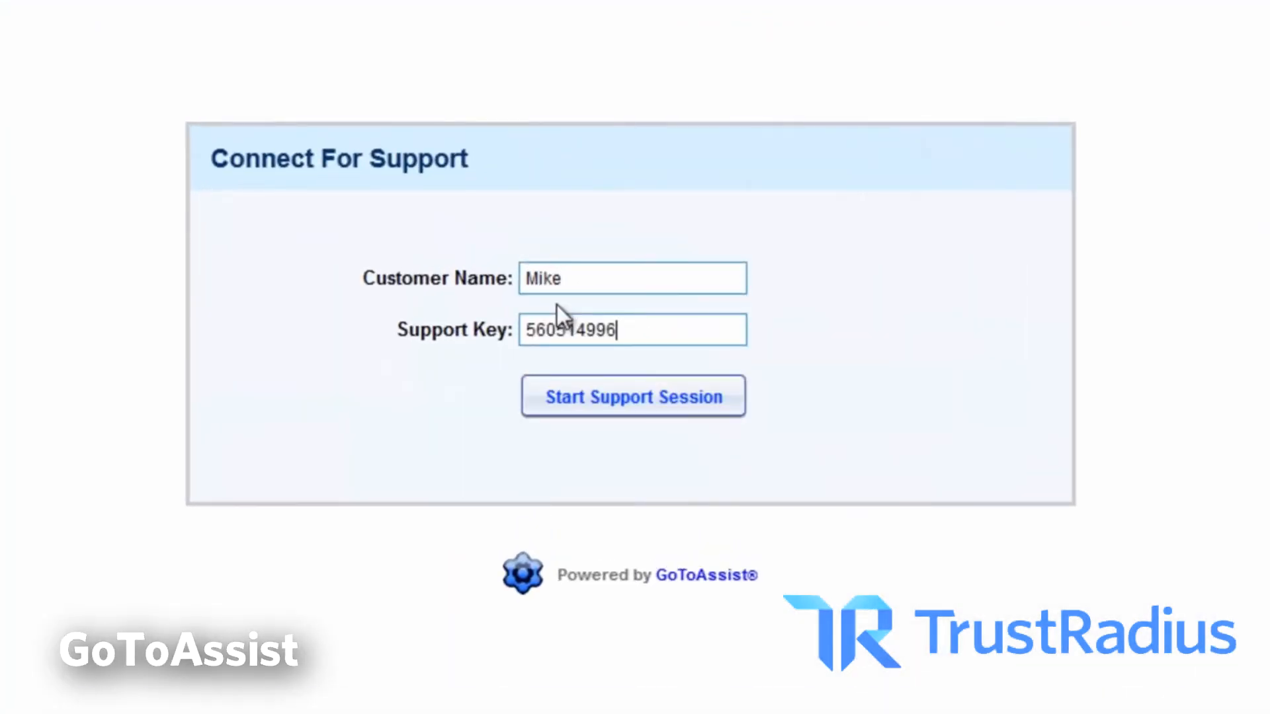
pyautogui.click(632, 397)
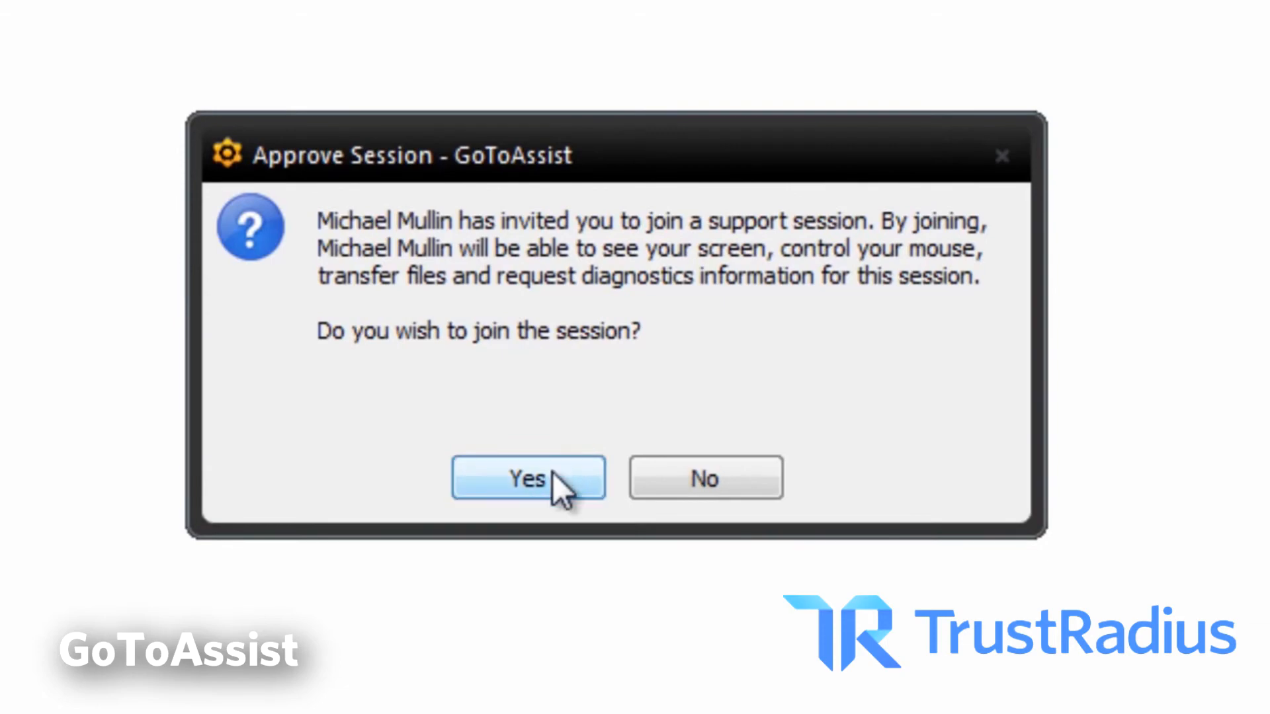
pyautogui.click(527, 478)
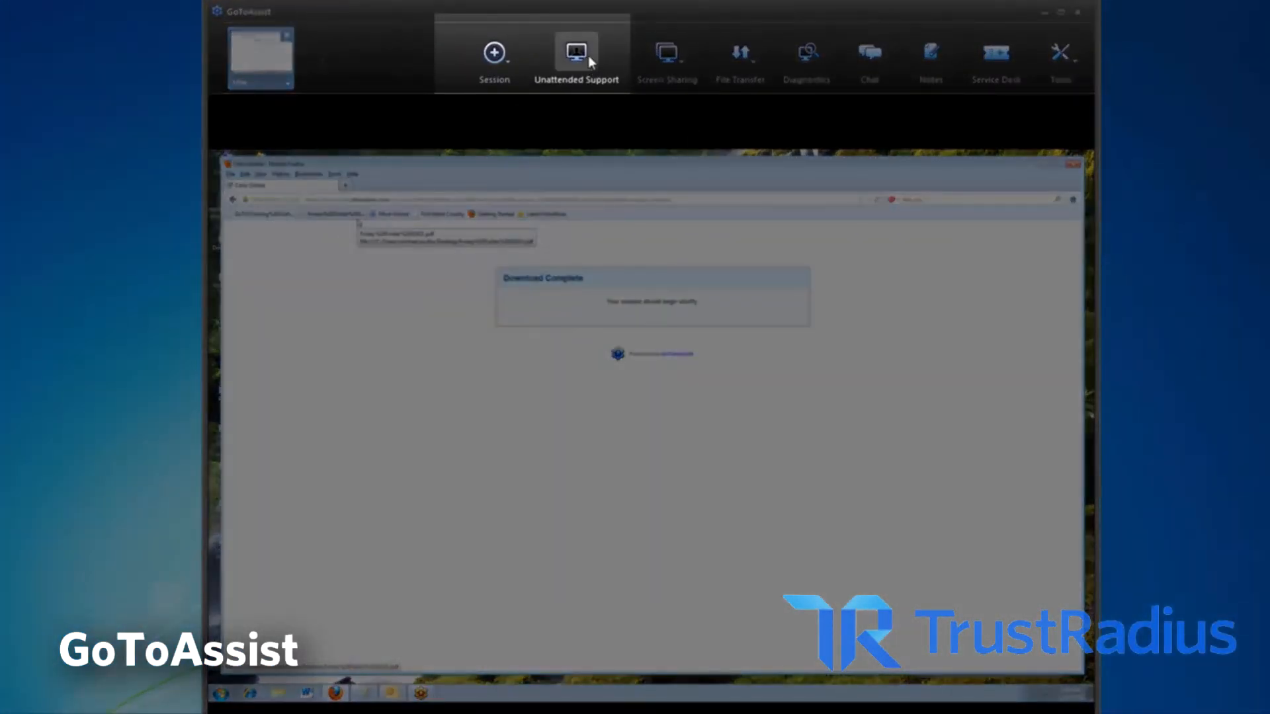
# Step: Start unattended support setup, nickname the computer 'Daivy Flowers', and accept the associated company
pyautogui.click(576, 51)
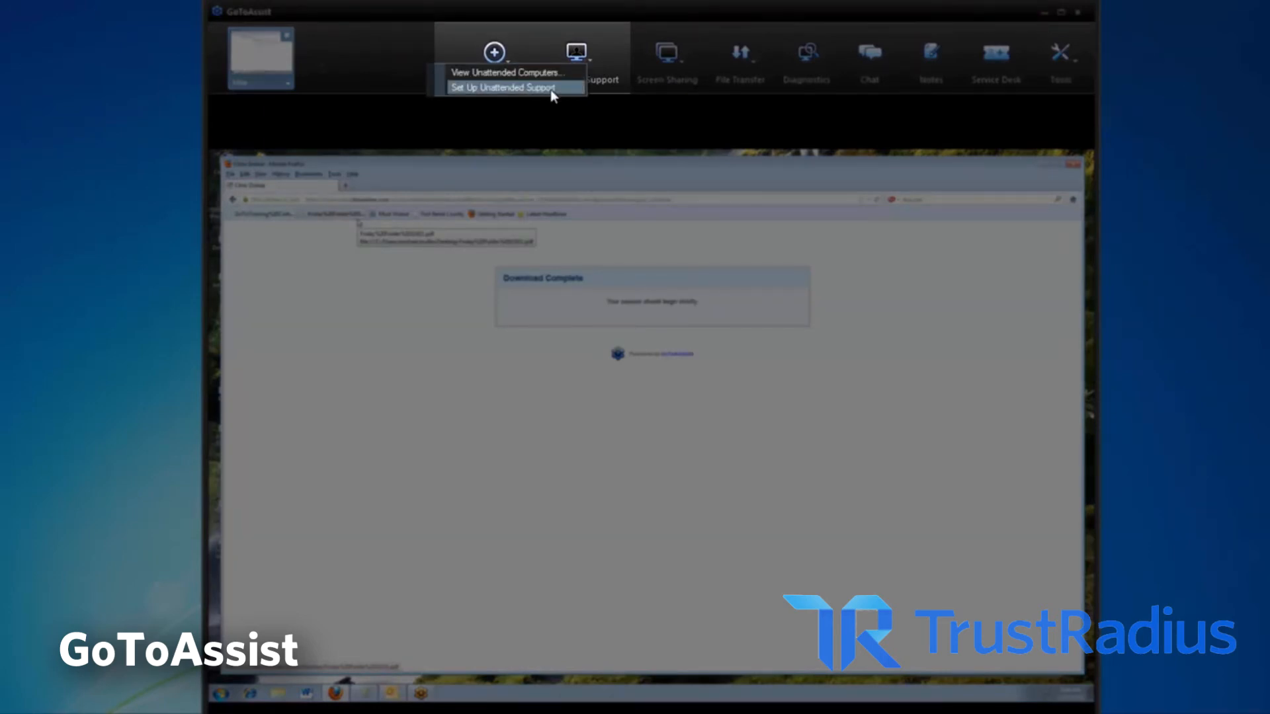
pyautogui.click(500, 87)
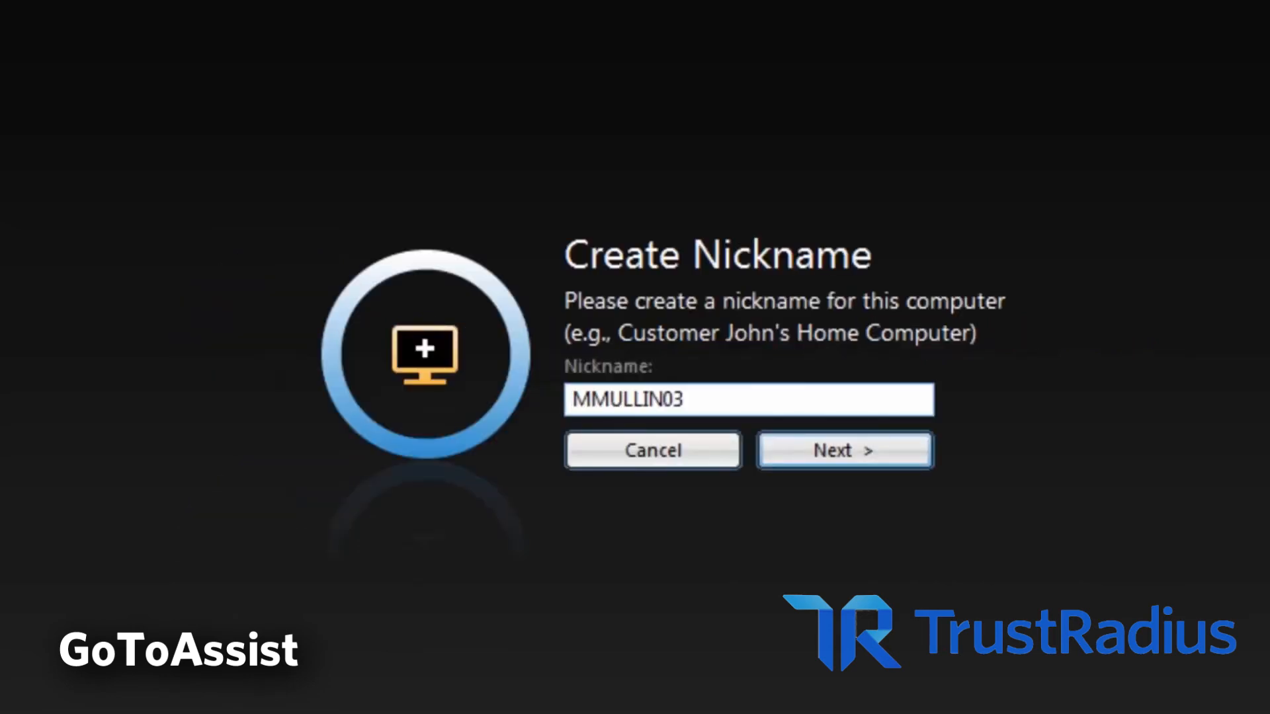
pyautogui.write('Daivy Flowers')
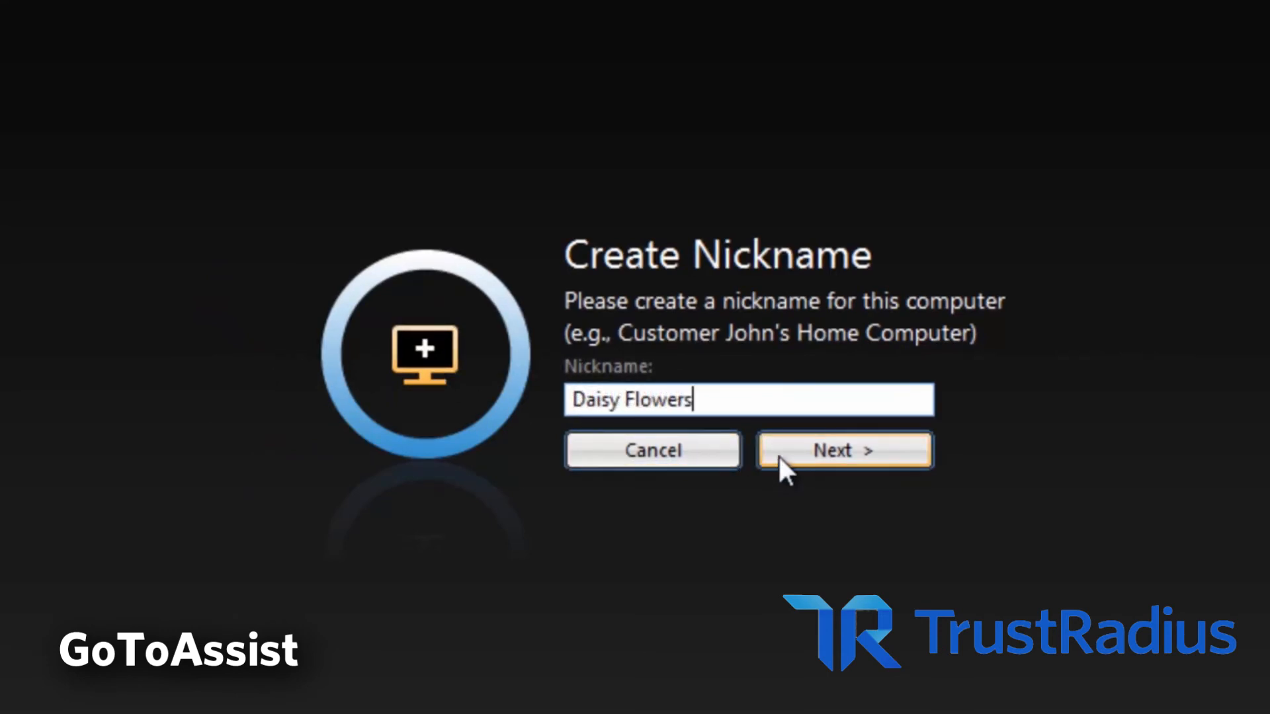
pyautogui.click(843, 451)
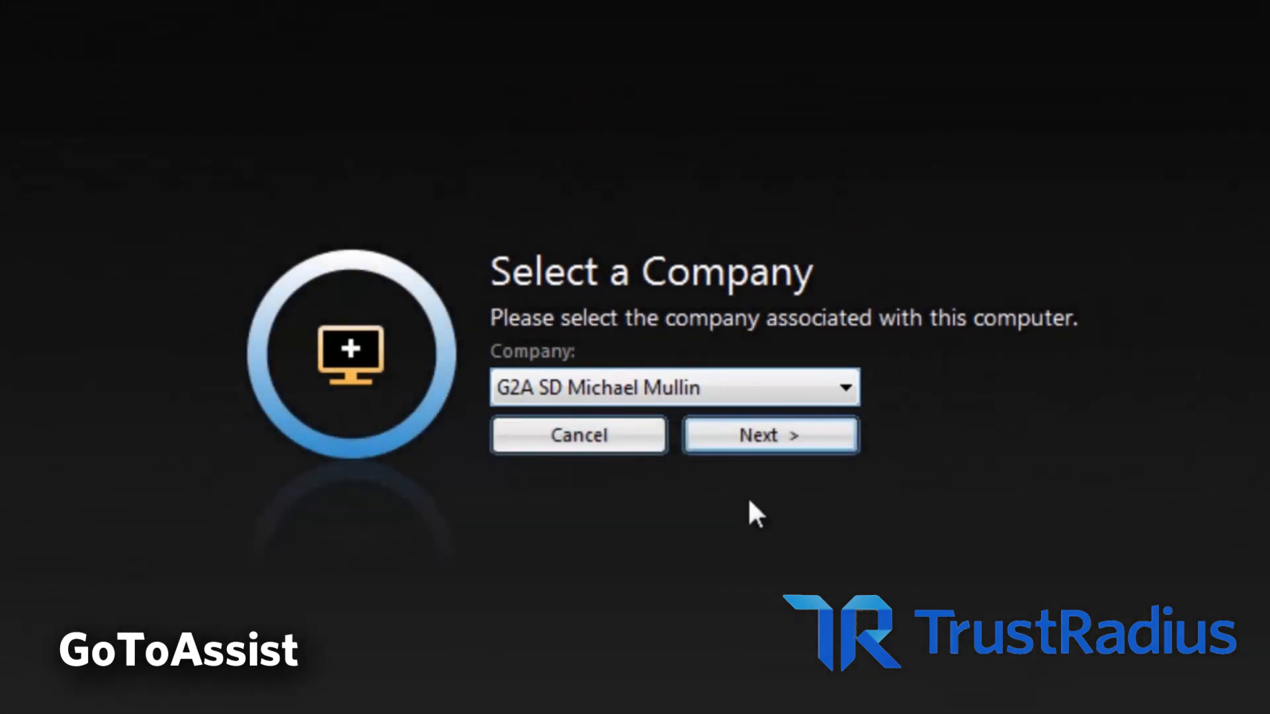
pyautogui.click(769, 436)
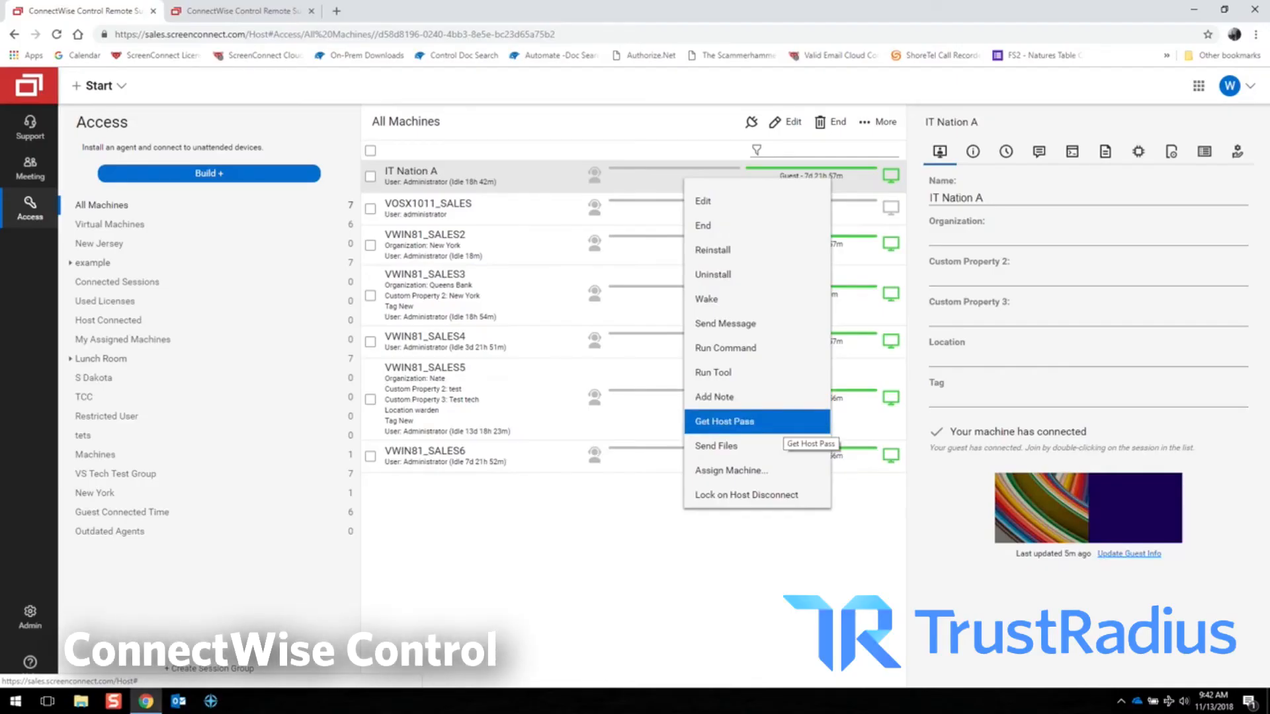
pyautogui.moveTo(716, 446)
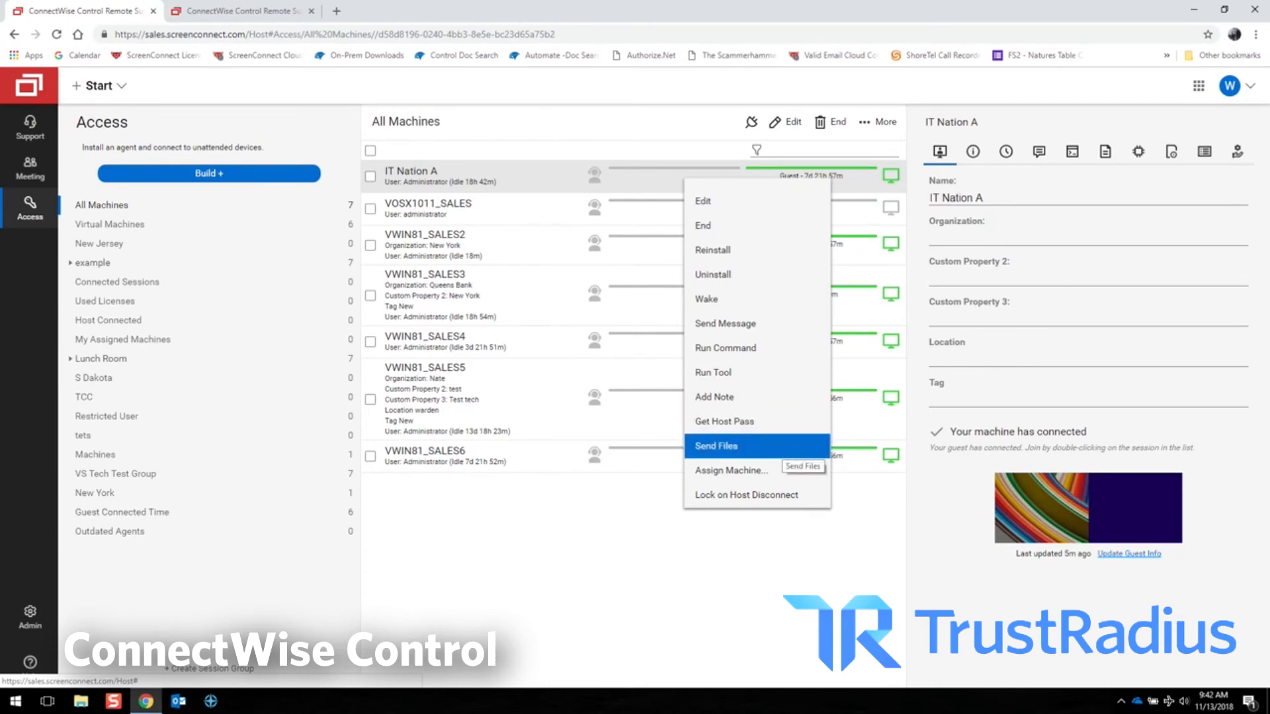
# Step: Choose Send Files for the IT Nation A machine in All Machines
pyautogui.click(723, 422)
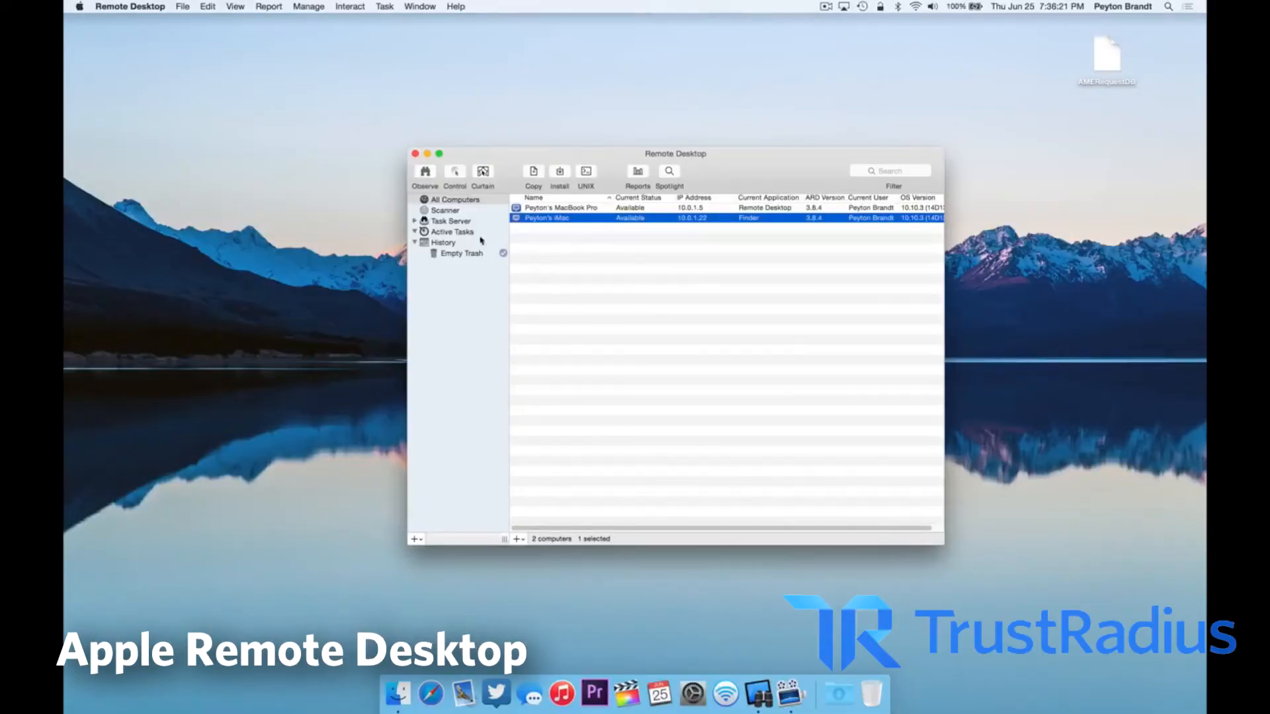
pyautogui.click(444, 210)
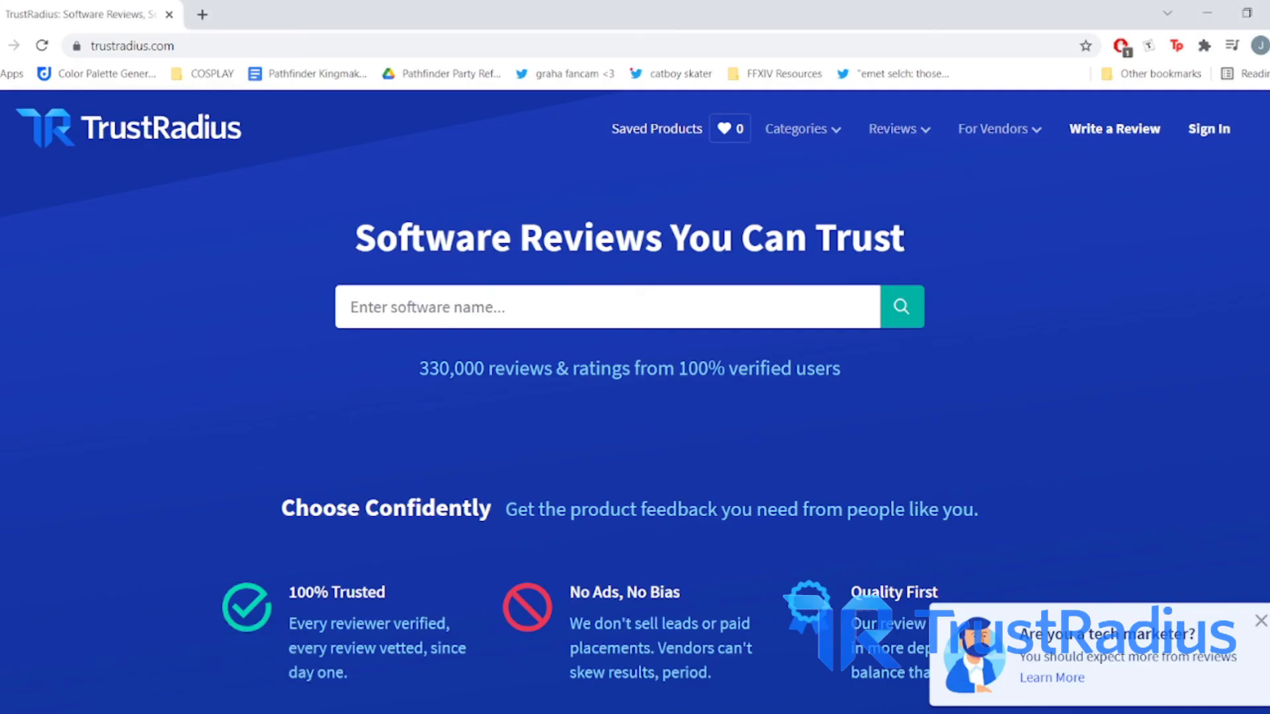
# Step: Search TrustRadius for 'ConnectWise Control' and scroll through its 8.7-rated reviews
pyautogui.write('conned')
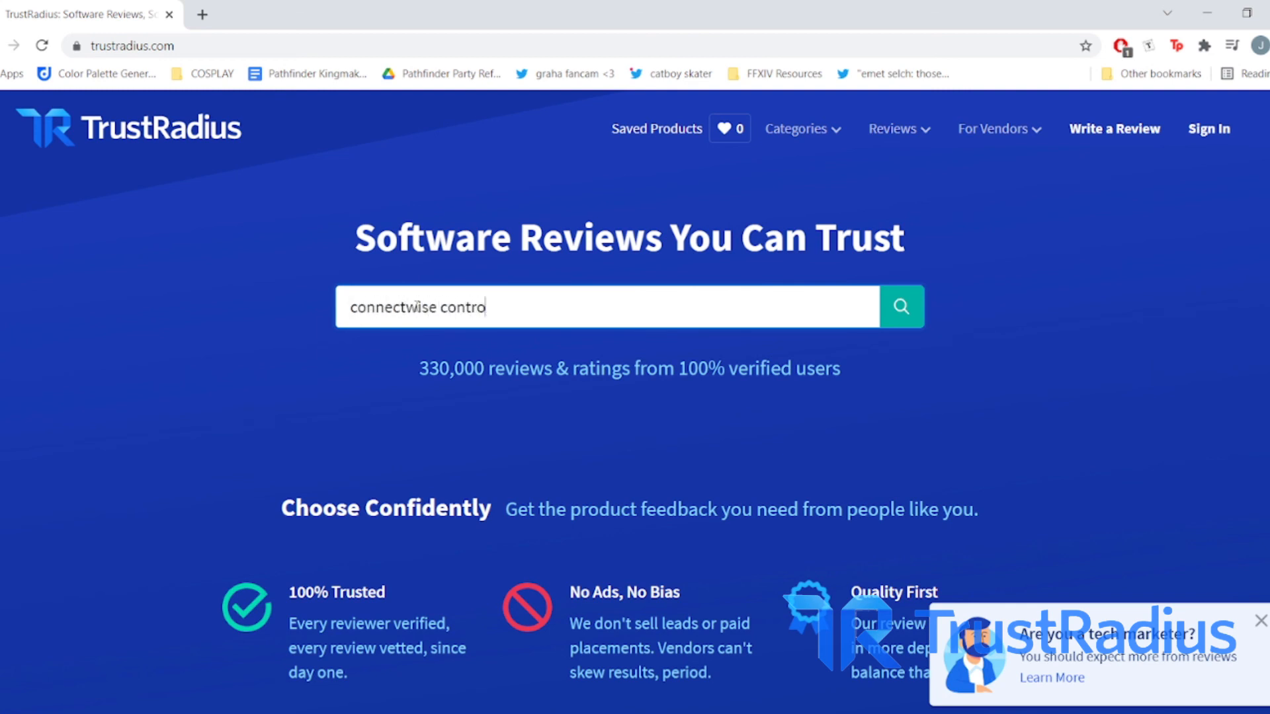
pyautogui.write('ConnectWise Control')
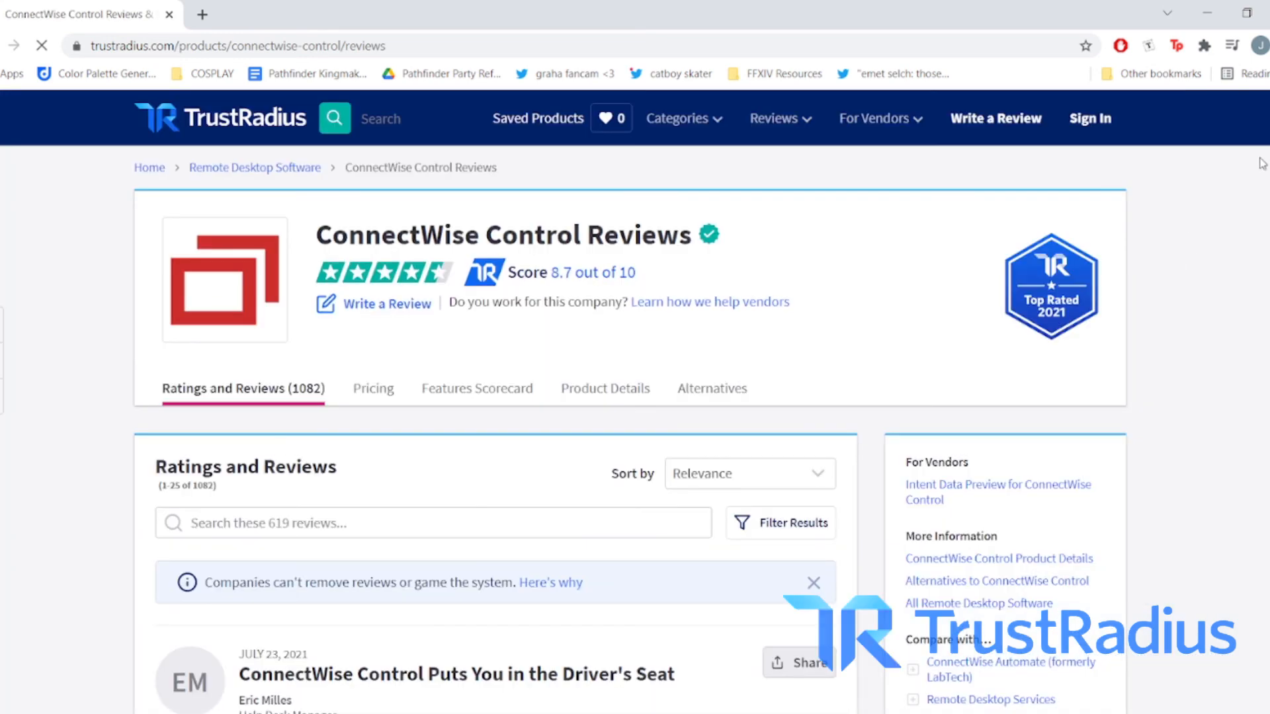
pyautogui.scroll(-3)
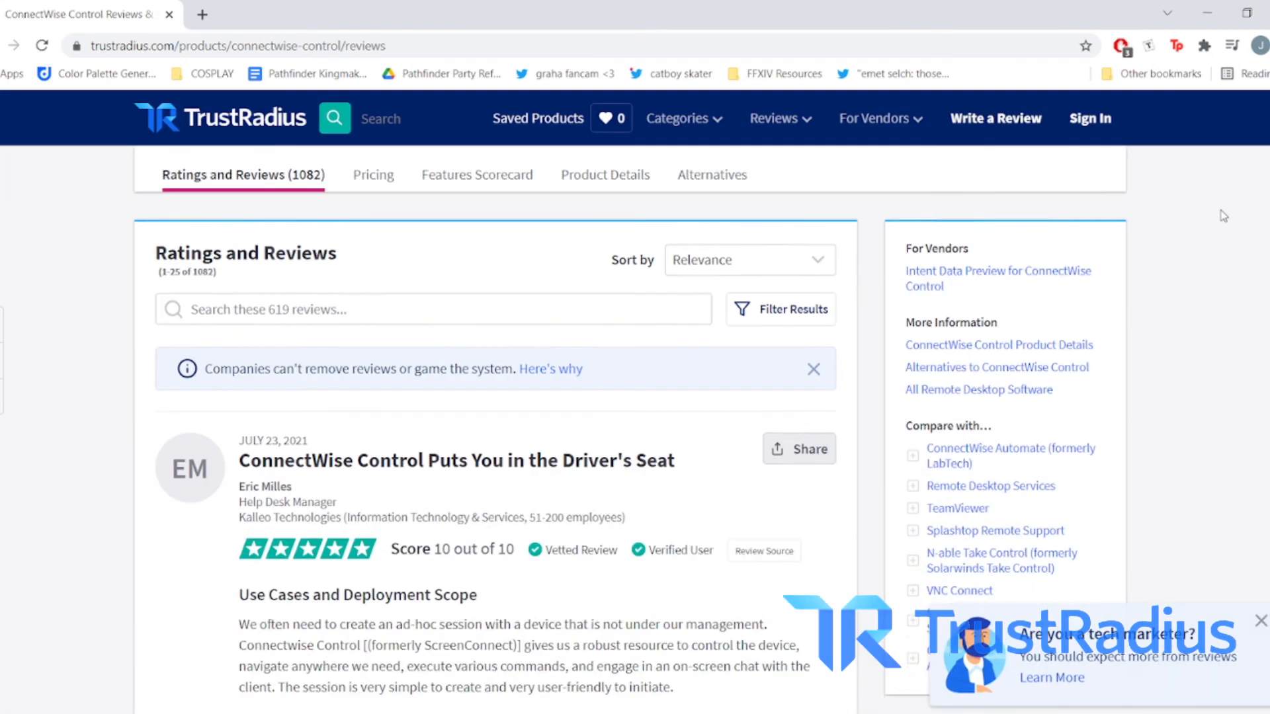
pyautogui.scroll(-3)
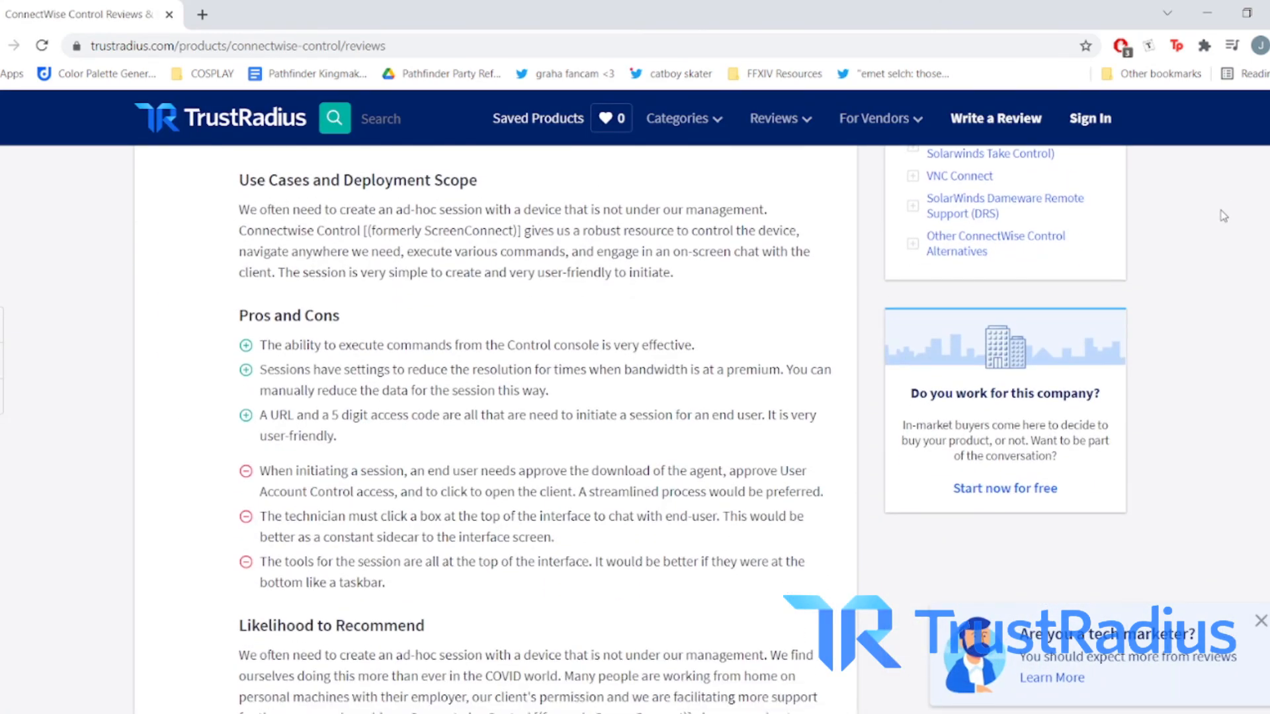
pyautogui.scroll(-3)
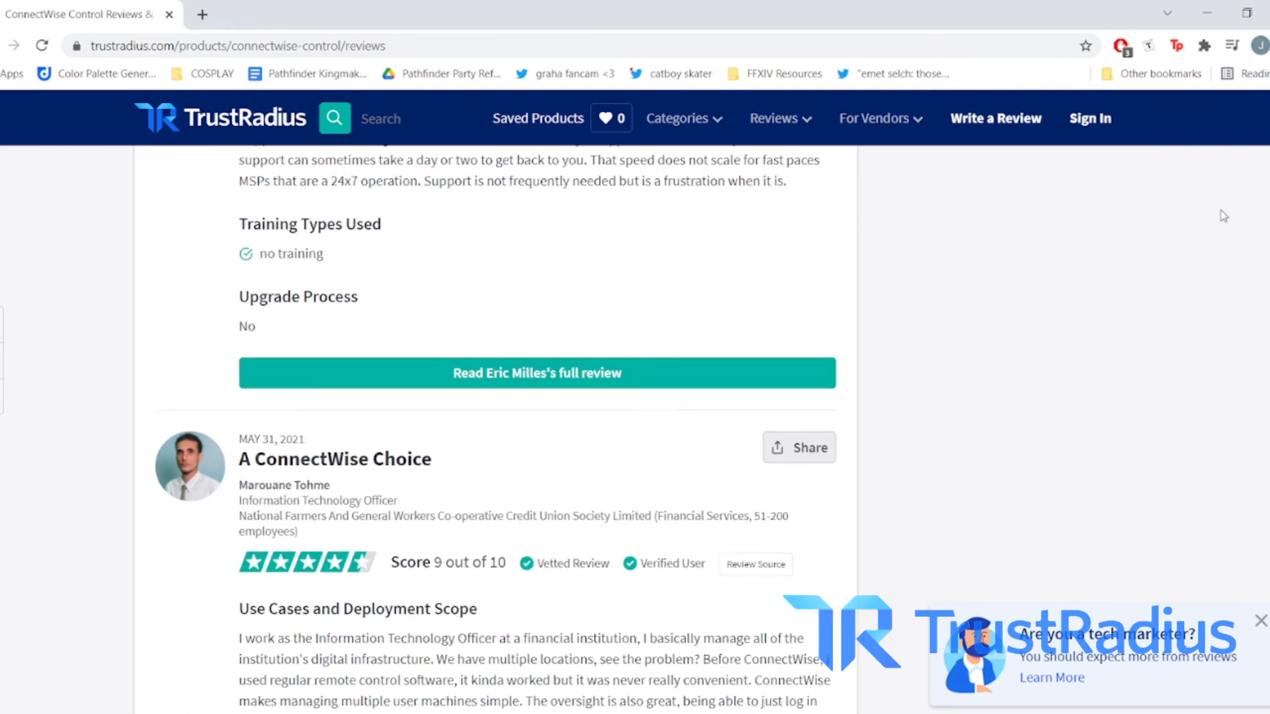